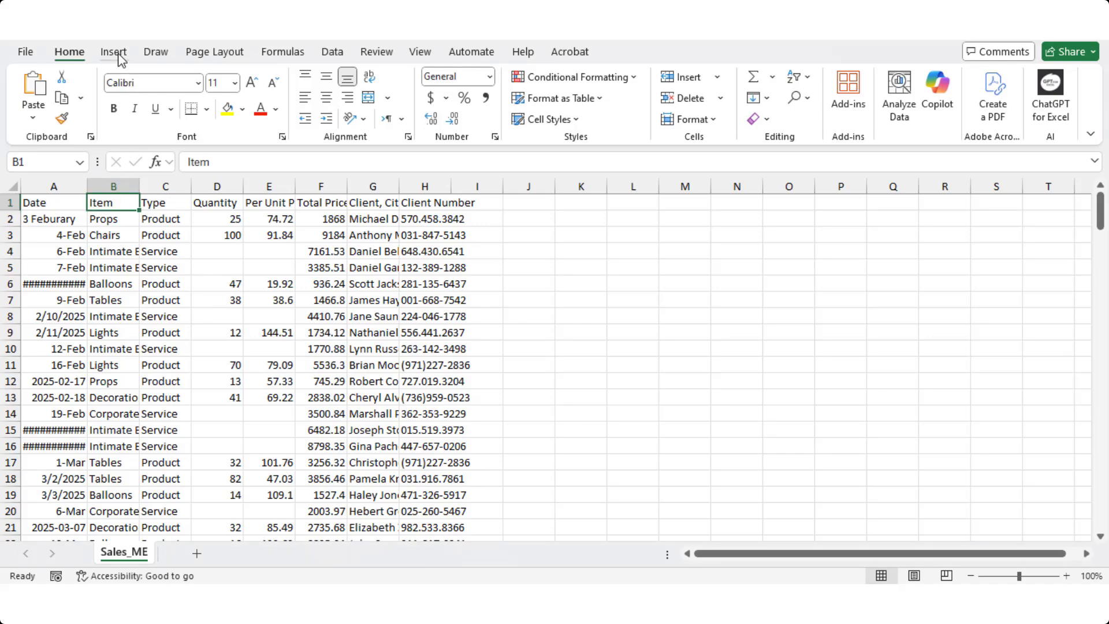
Step: Convert the sales range $A$1:$H$61 into an Excel table with headers
left_click(113, 51)
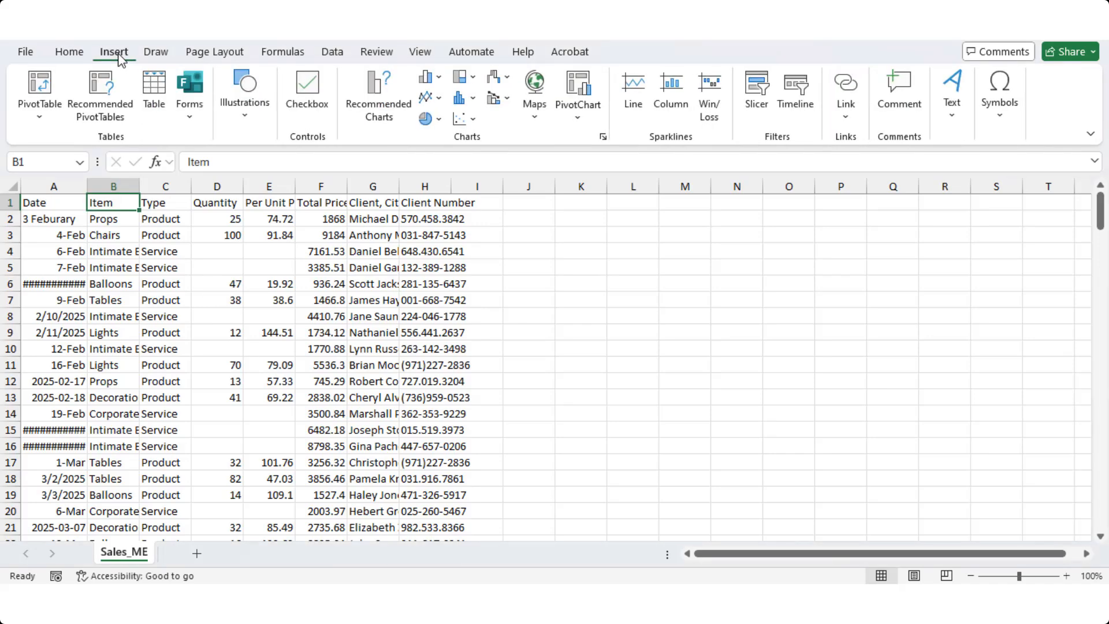
left_click(153, 92)
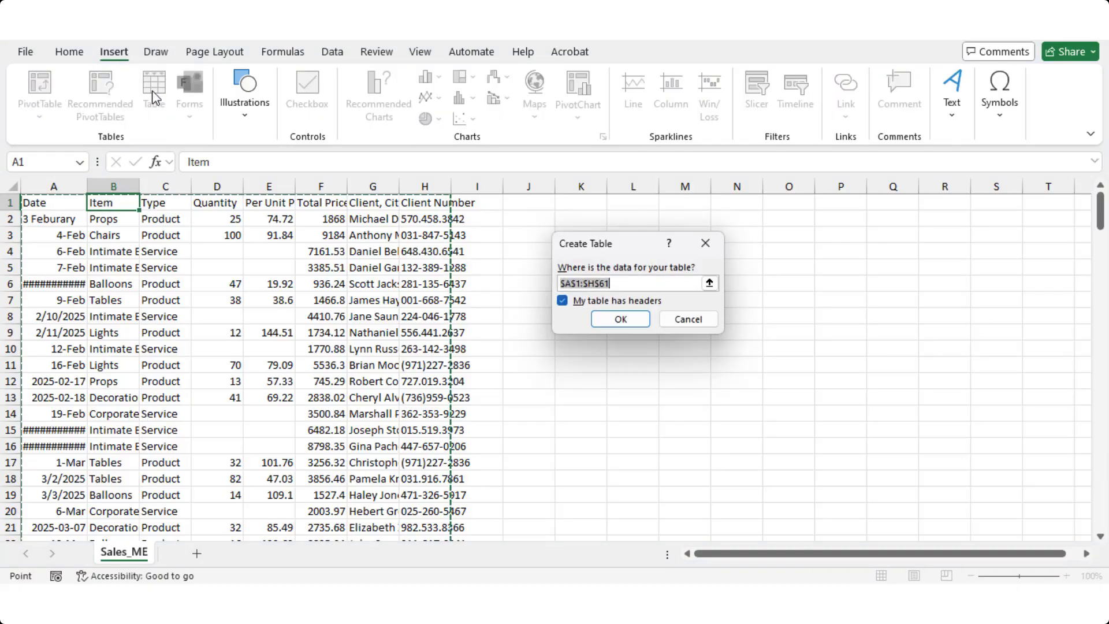
left_click(618, 319)
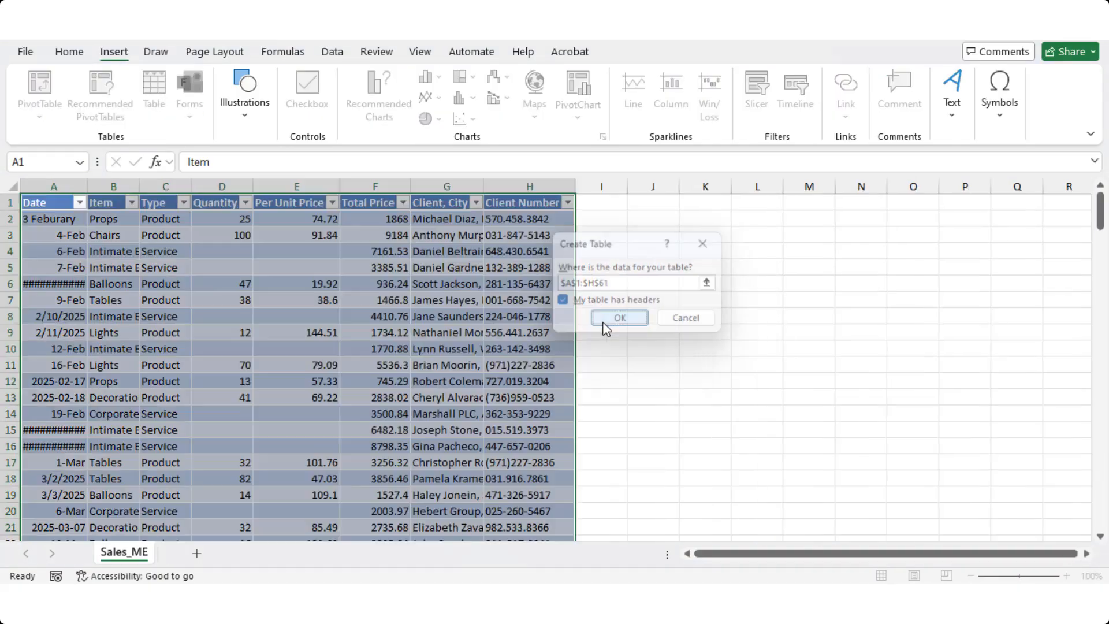
left_click(618, 317)
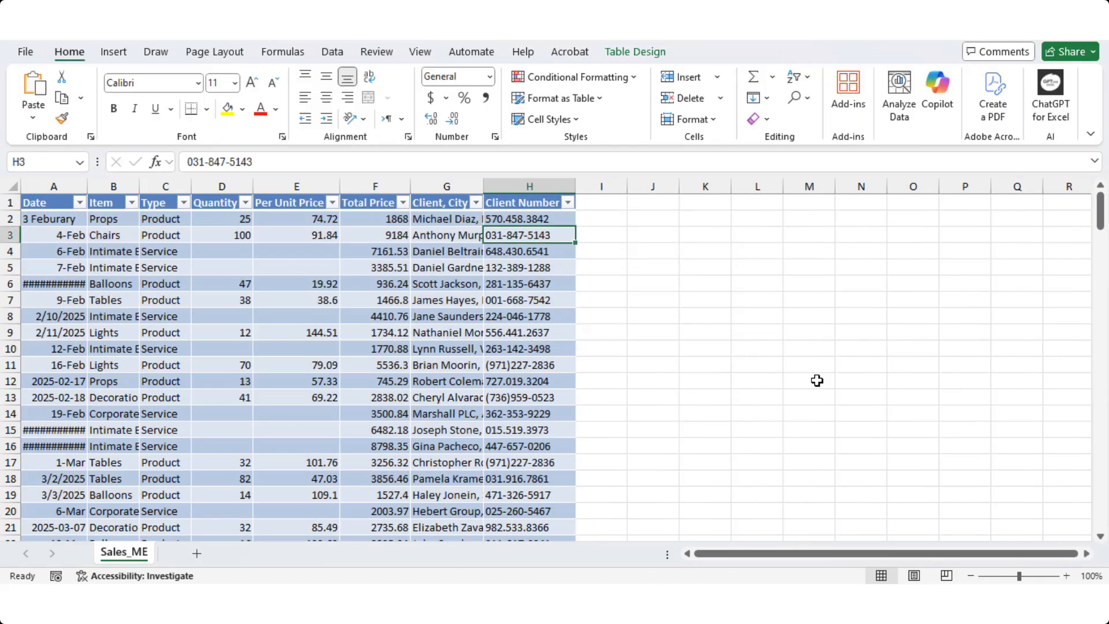
Step: Ask Copilot to list the column A dates in dd-mm-yyyy format
left_click(937, 96)
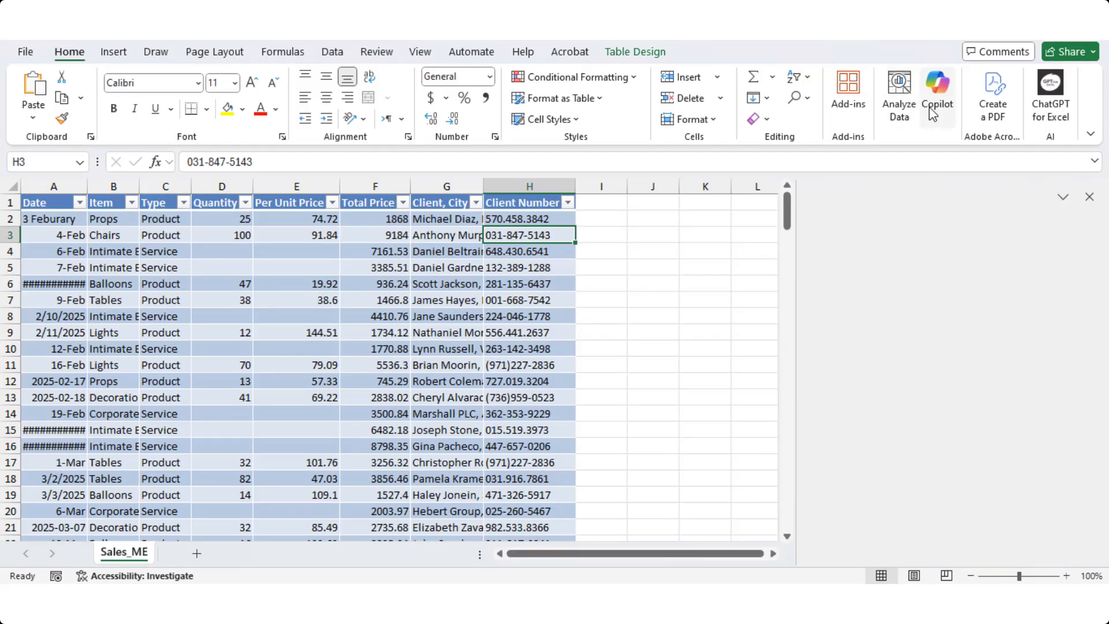
left_click(937, 95)
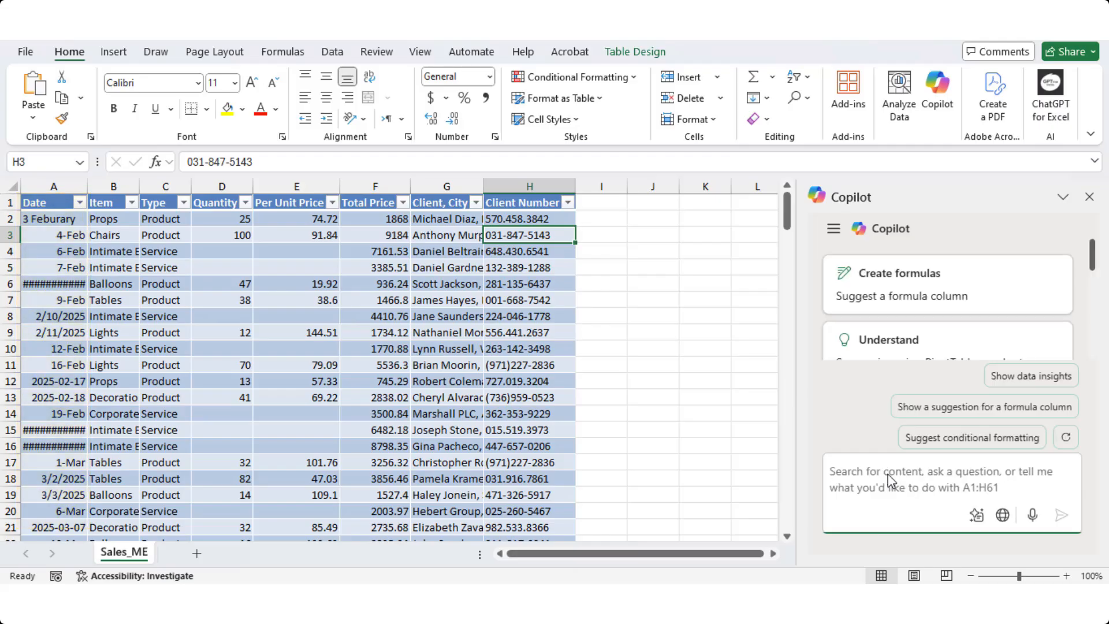
type("List the 'Date' in column A in dd-mm-yyyy format")
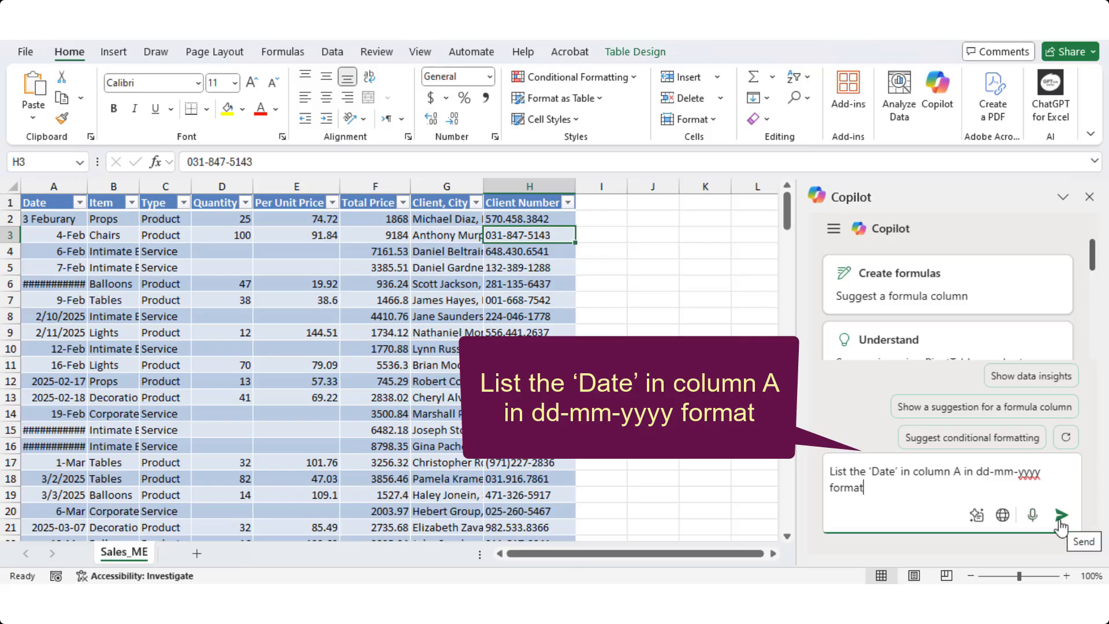
left_click(1061, 514)
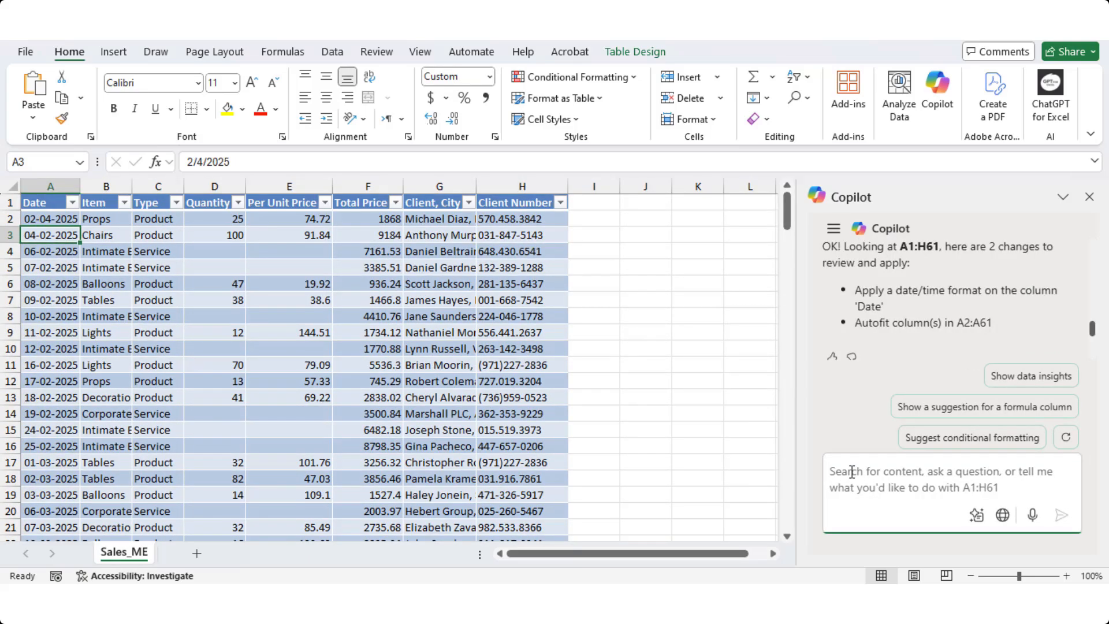
Step: Have Copilot apply dollar-sign formatting to columns E and F
type("Apply dollar sign on column E and F.")
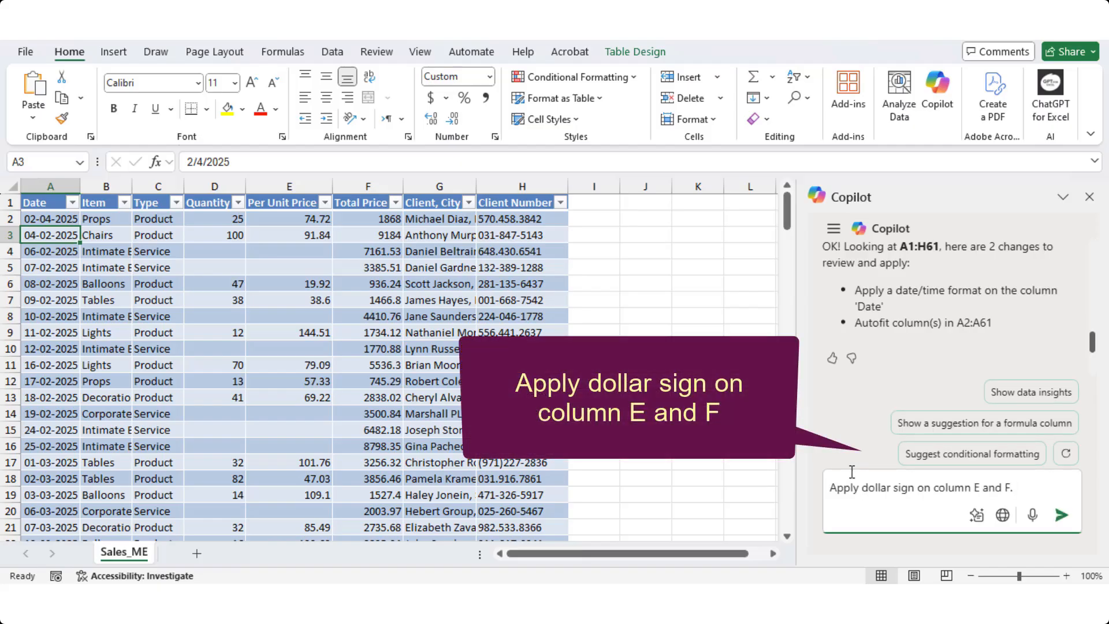
left_click(1062, 515)
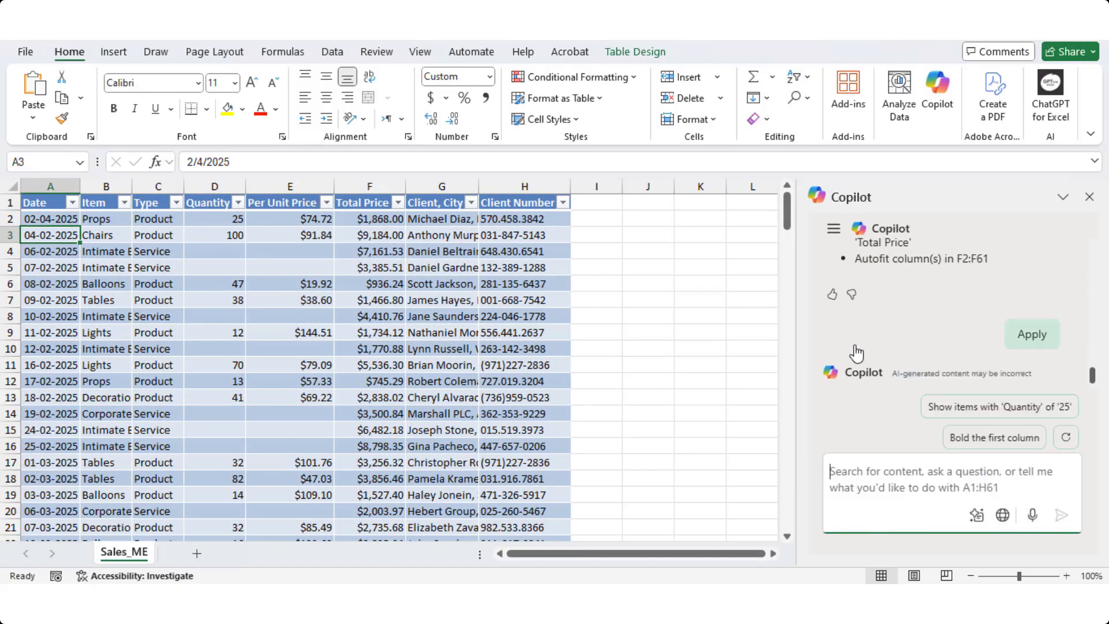
left_click(1031, 333)
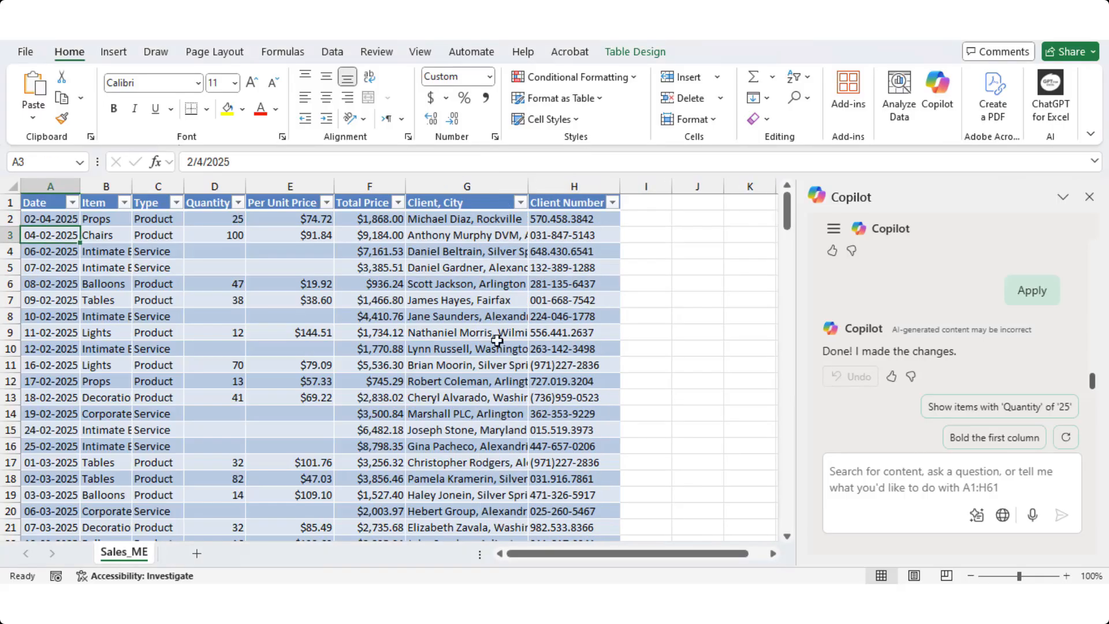
Step: Insert Copilot's City column extracted from column G, then request client names before the comma
left_click(948, 479)
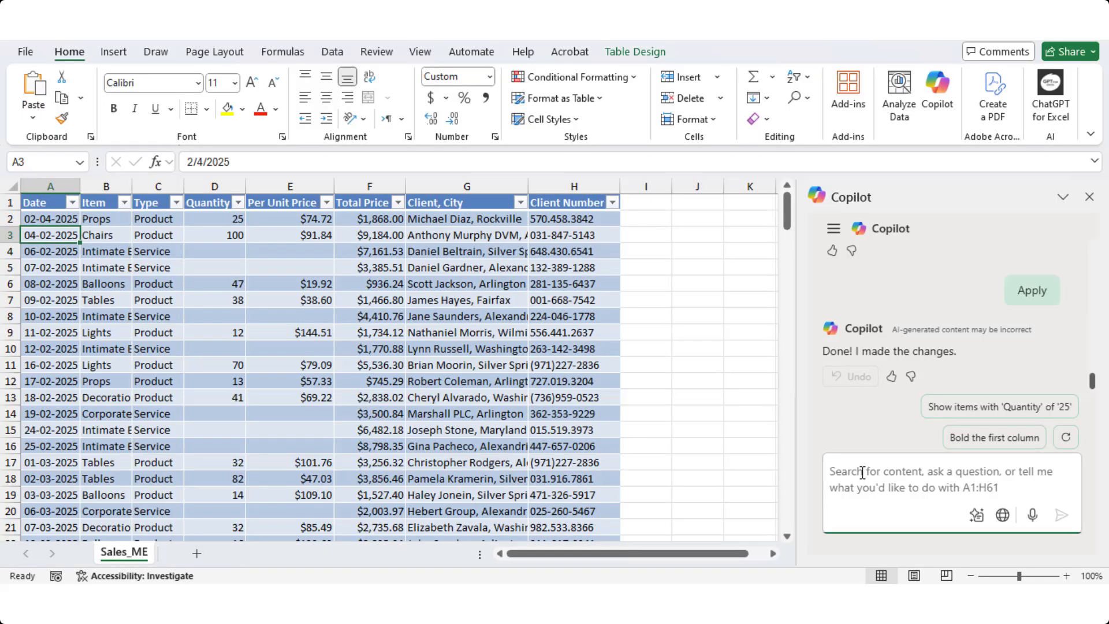
type("Extract 'city name' from Column G and enter it into a new column in the table")
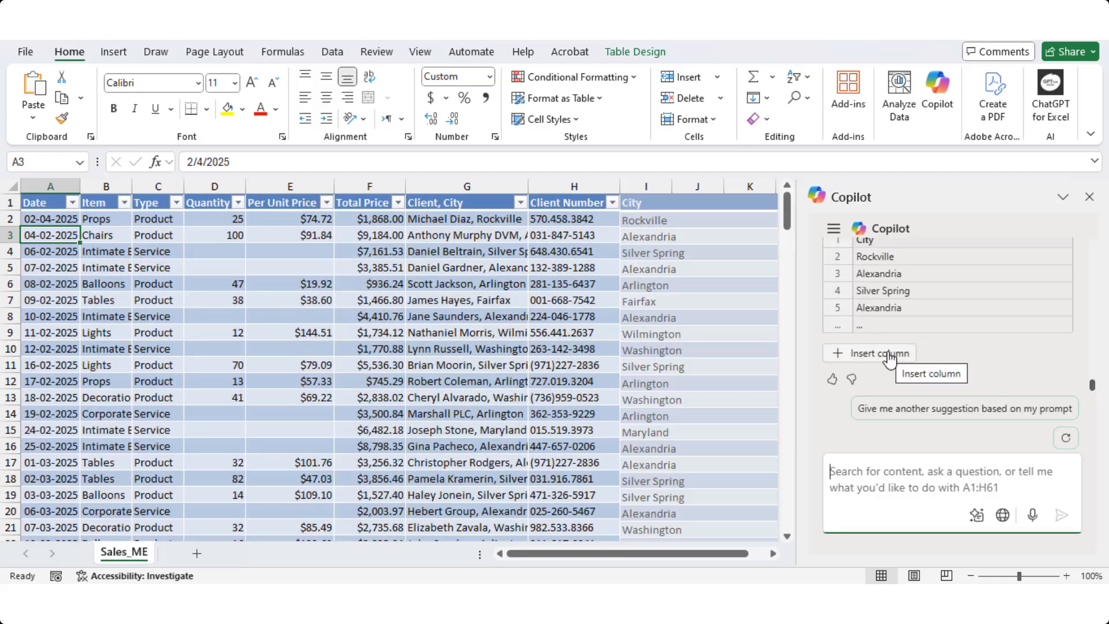
left_click(869, 353)
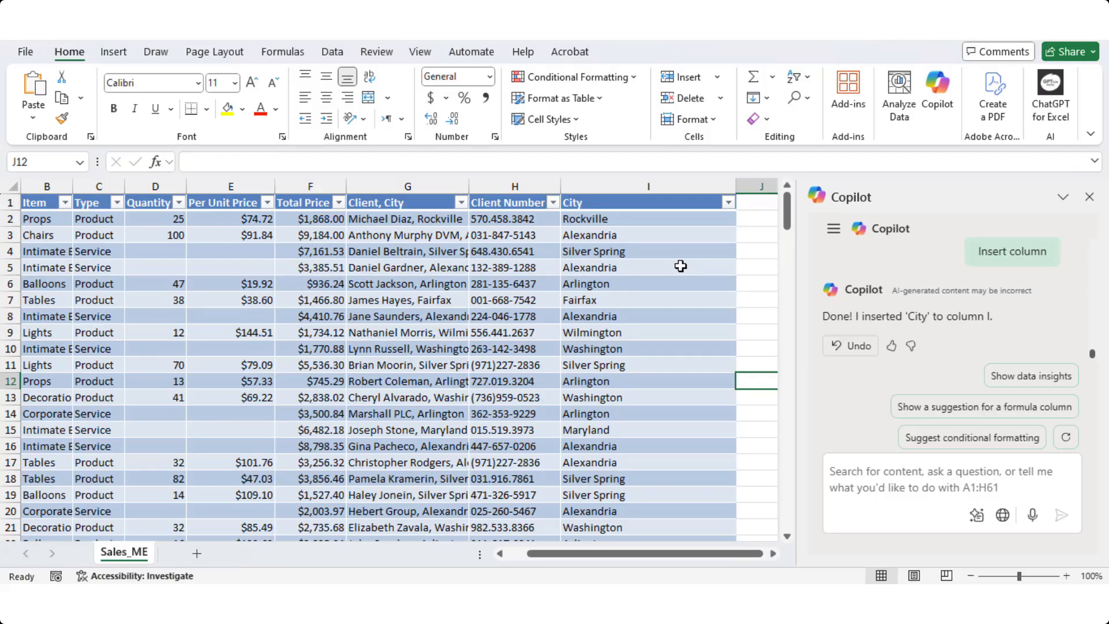
type("Extract the text before the comma in column G and write it in a new column in the table titled 'Client name'")
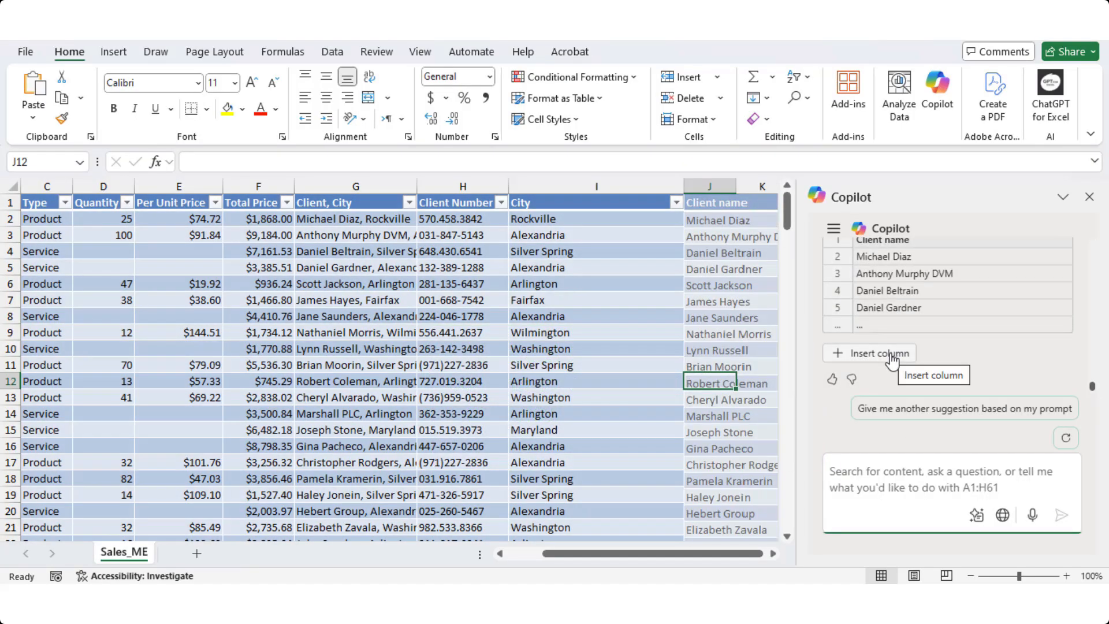
Step: Insert Copilot's suggested Client name column into the table
left_click(878, 353)
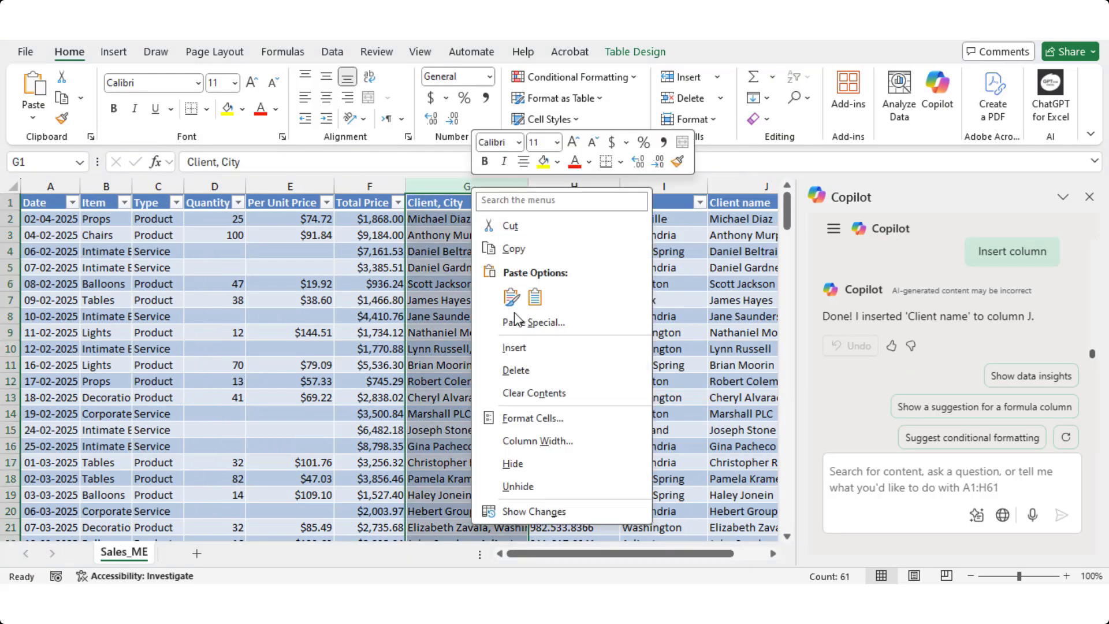
mouse_move(521, 463)
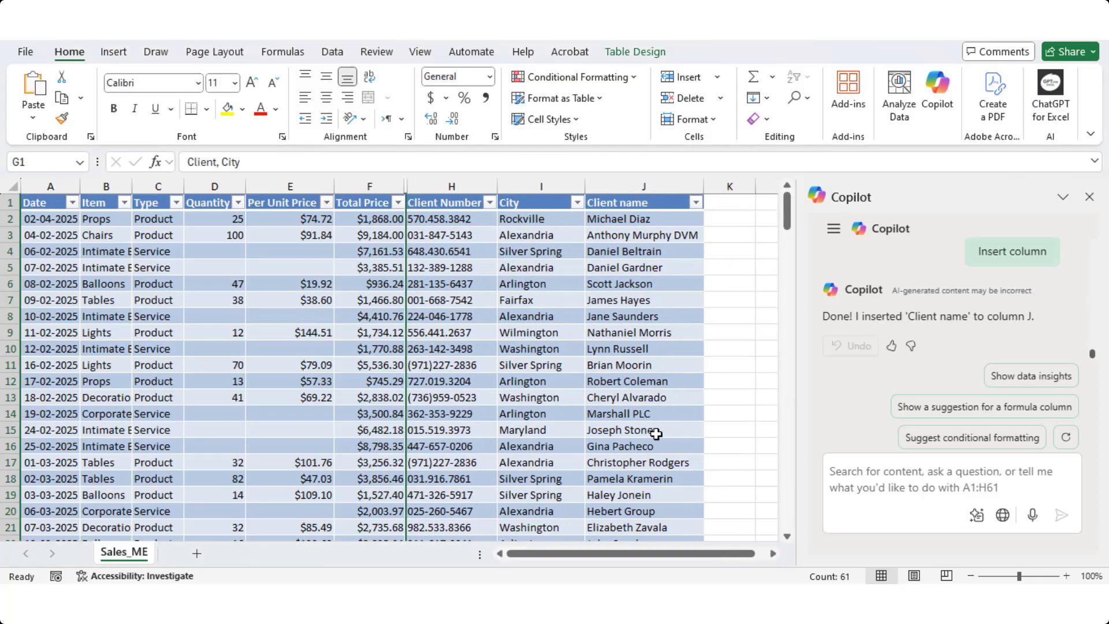
Step: Ask Copilot to widen column B so item names display completely
type("Adjust the width of Column B to show complete text")
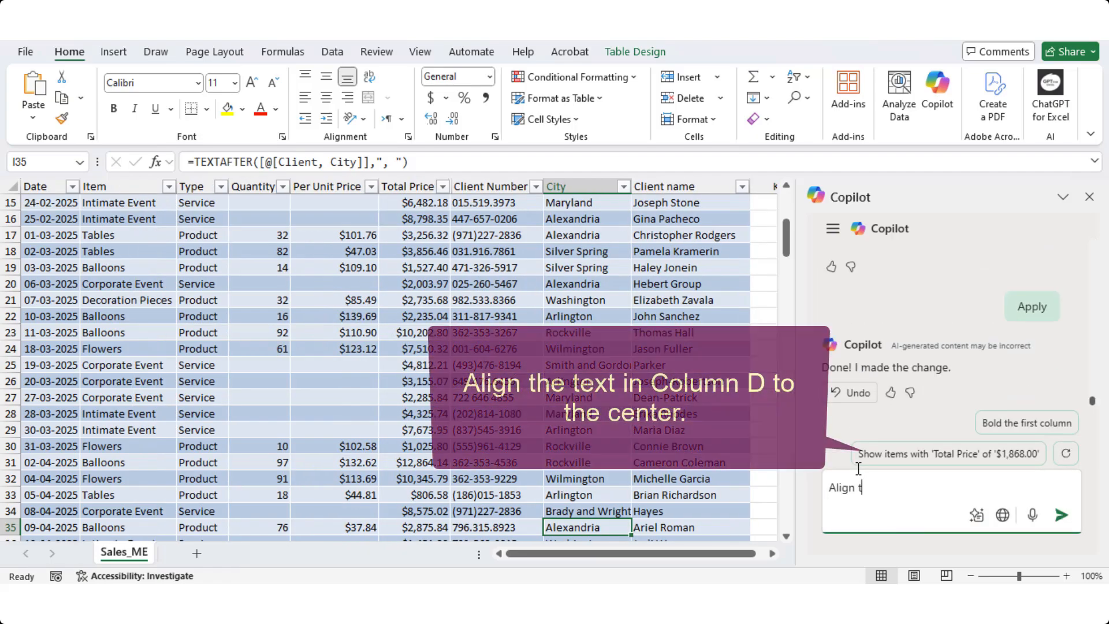
left_click(1062, 515)
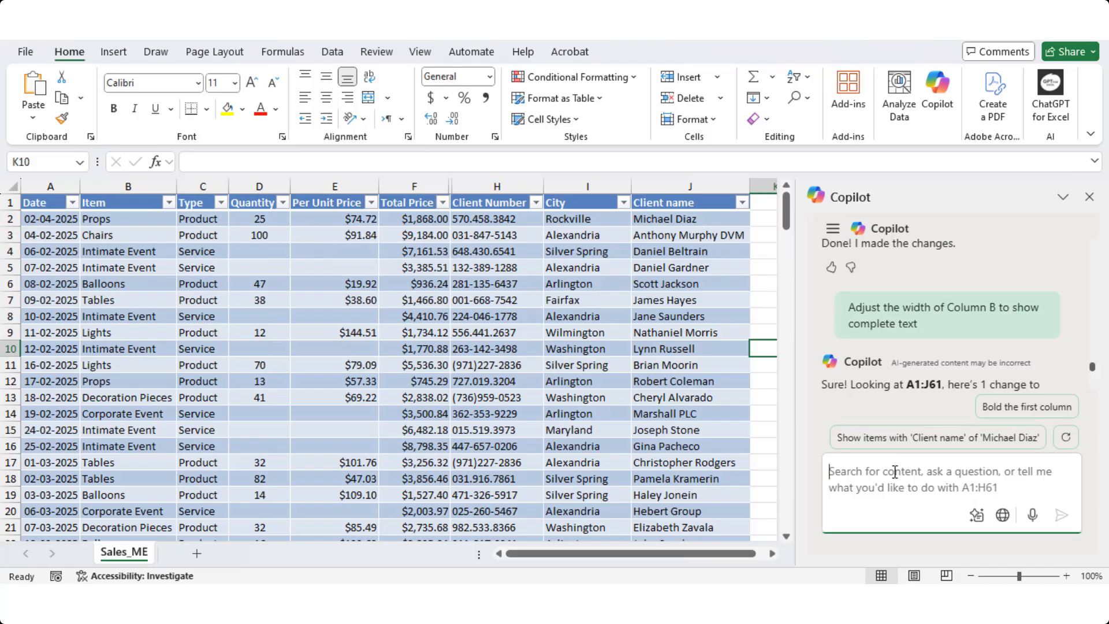
Step: Ask Copilot to highlight entire rows where Quantity exceeds 50
type("Highlight the whole row where 'Quantity' exceeds 50")
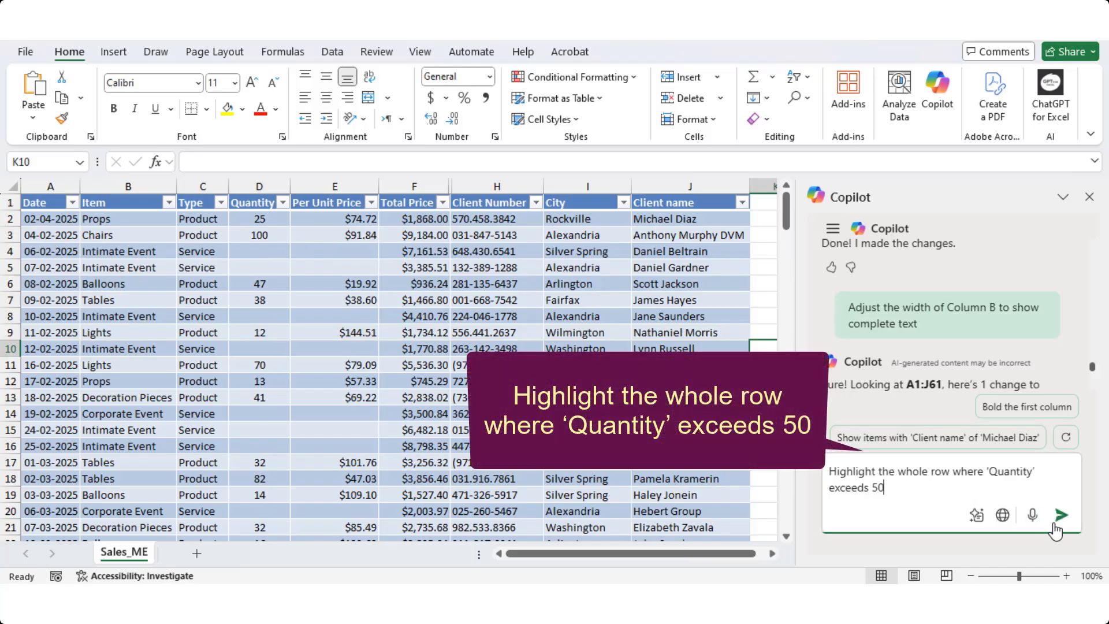
left_click(1060, 514)
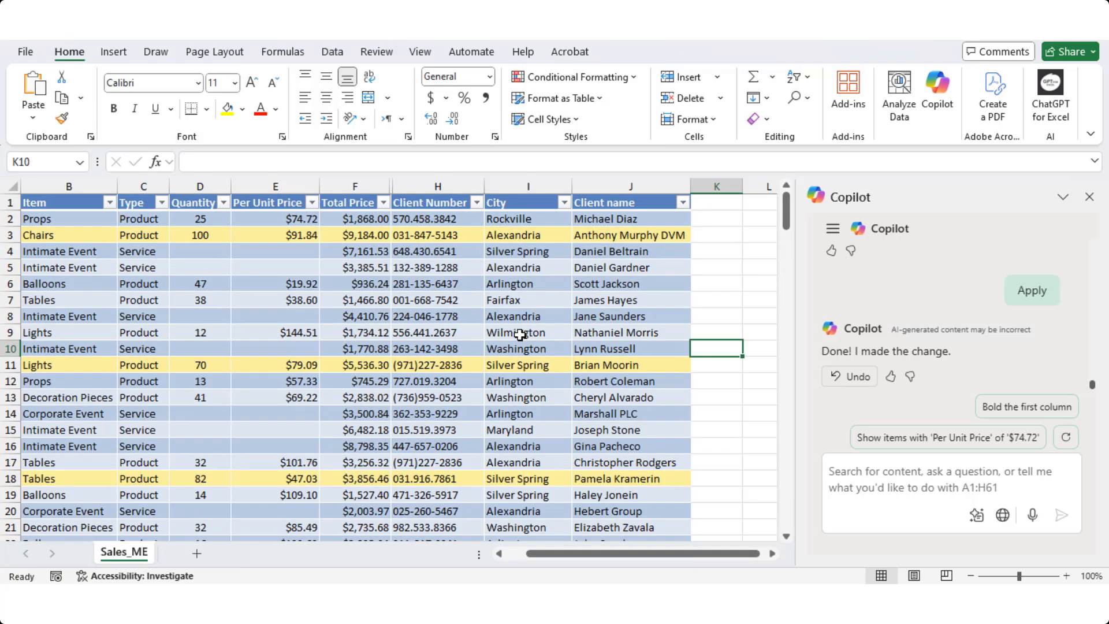
Step: Have Copilot fill column F cells above $5000 green and apply the rule
type("Highlight the cells in column F with a green color if the amount exceeds $5000")
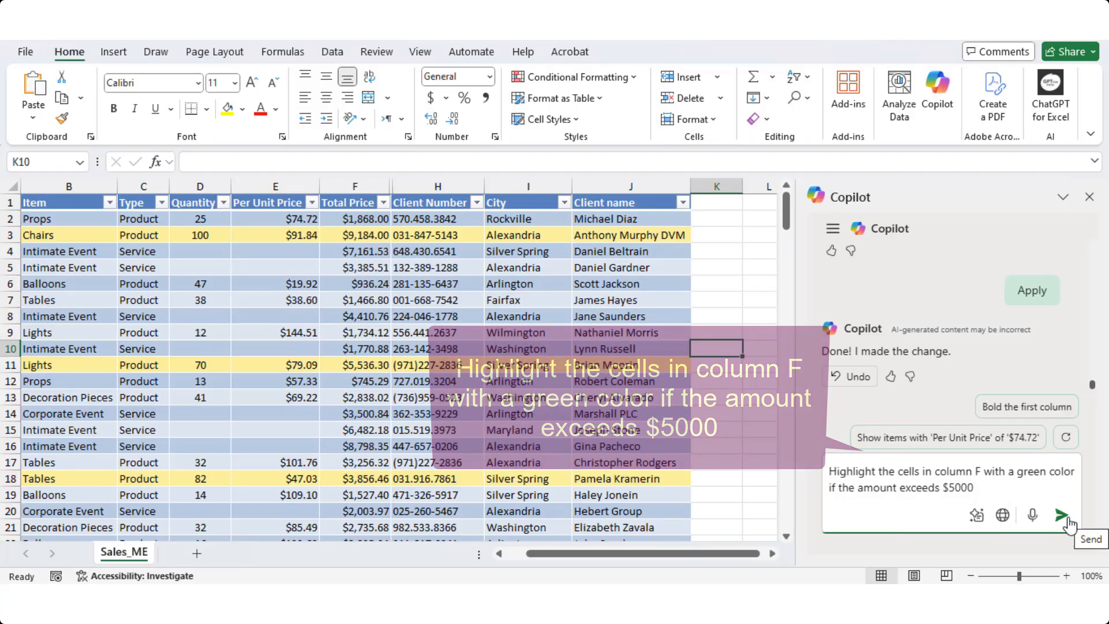
left_click(1062, 515)
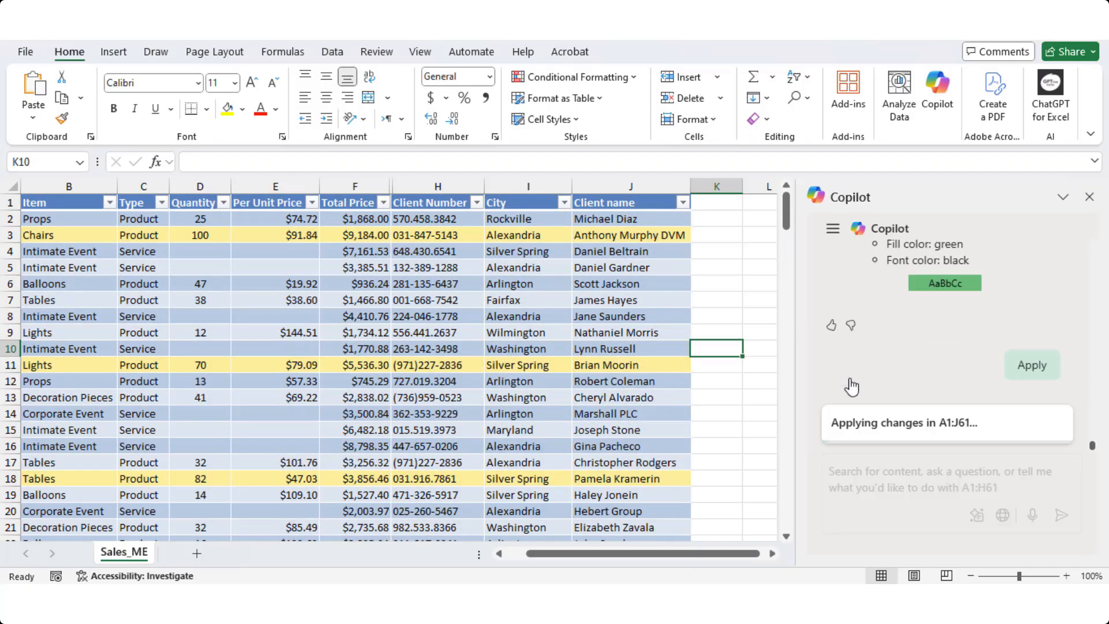
left_click(1030, 366)
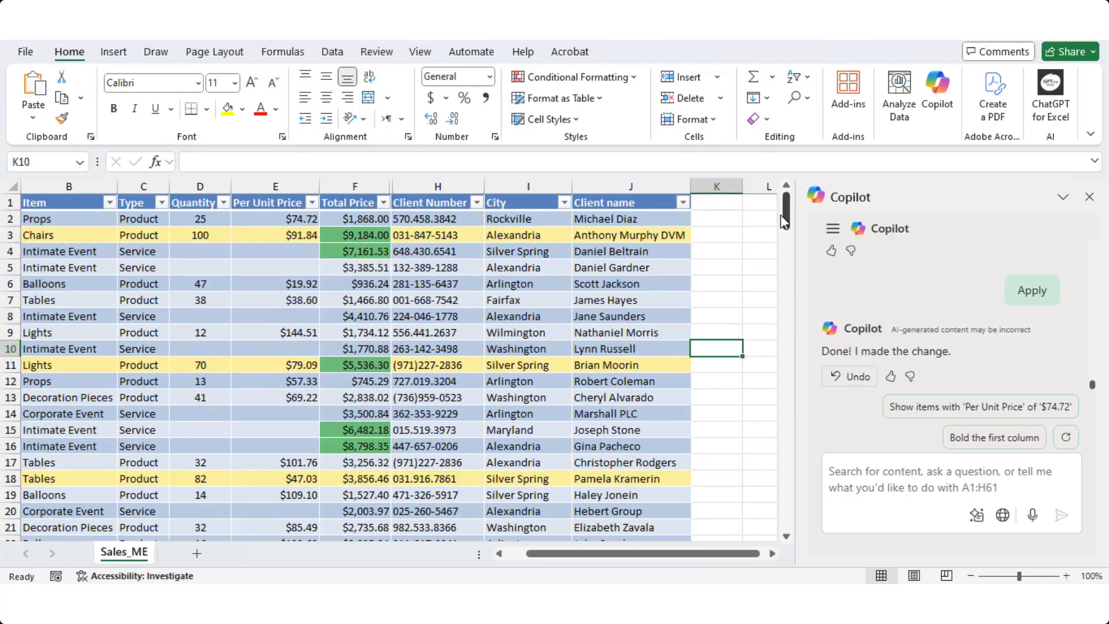
mouse_move(809, 252)
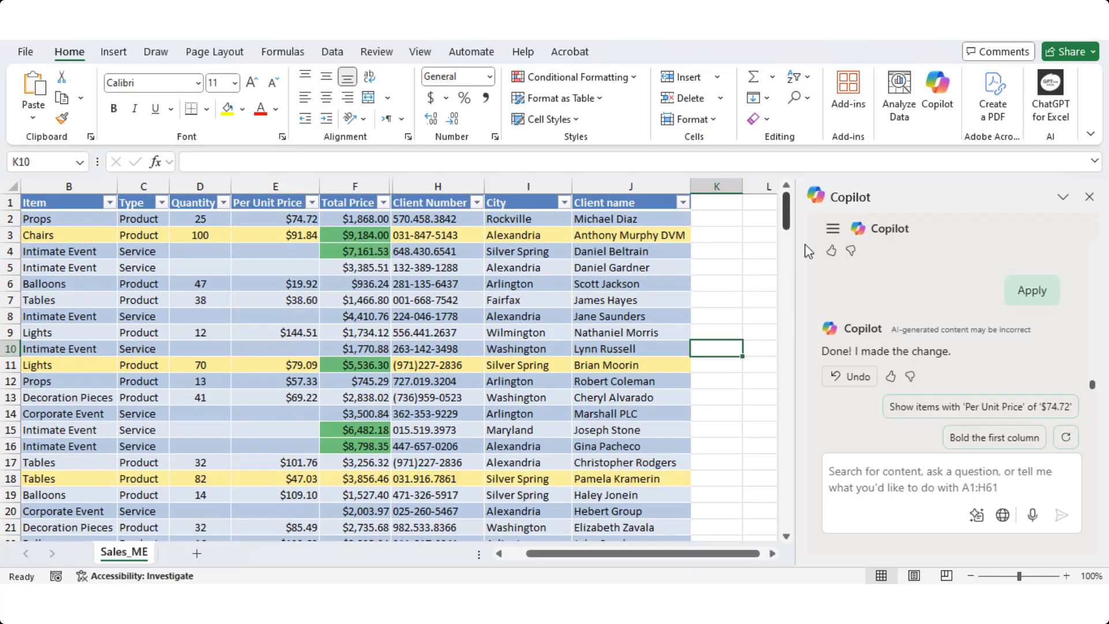
left_click(867, 479)
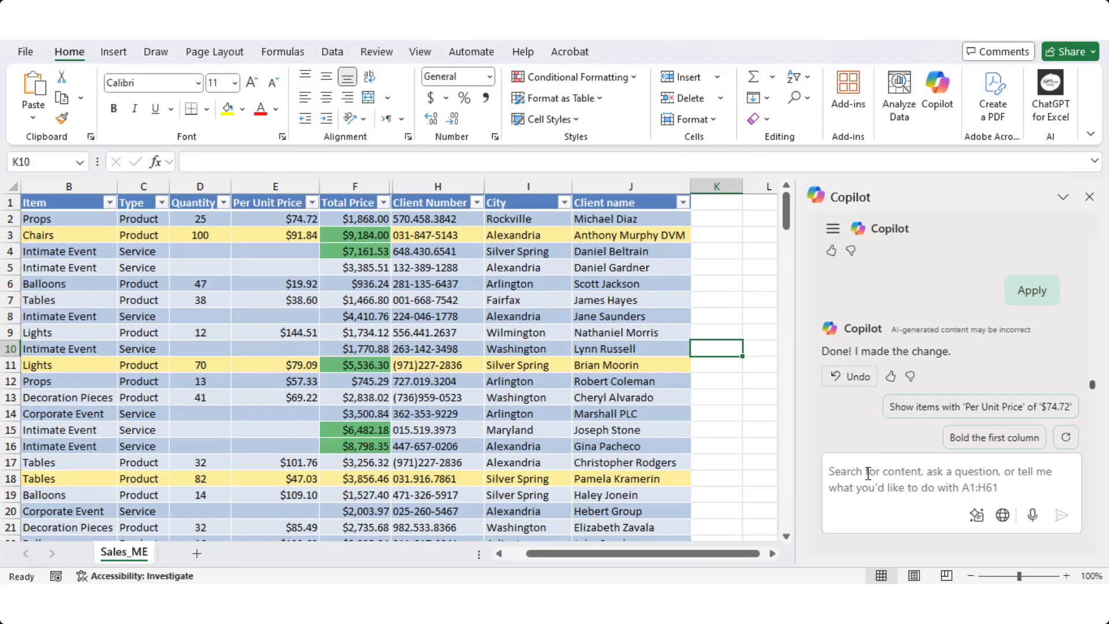
Step: Ask Copilot for each service Item's share of Total Price, then change it to a pie chart
type("Show the % each 'Item' by 'Total Price' when 'Type'= service")
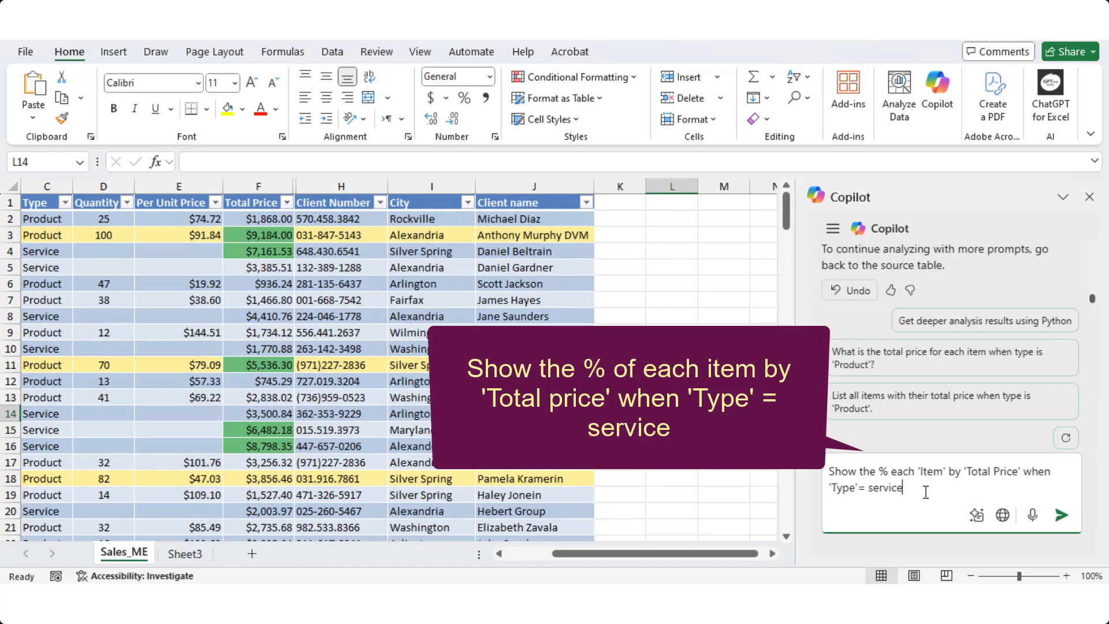
left_click(1061, 514)
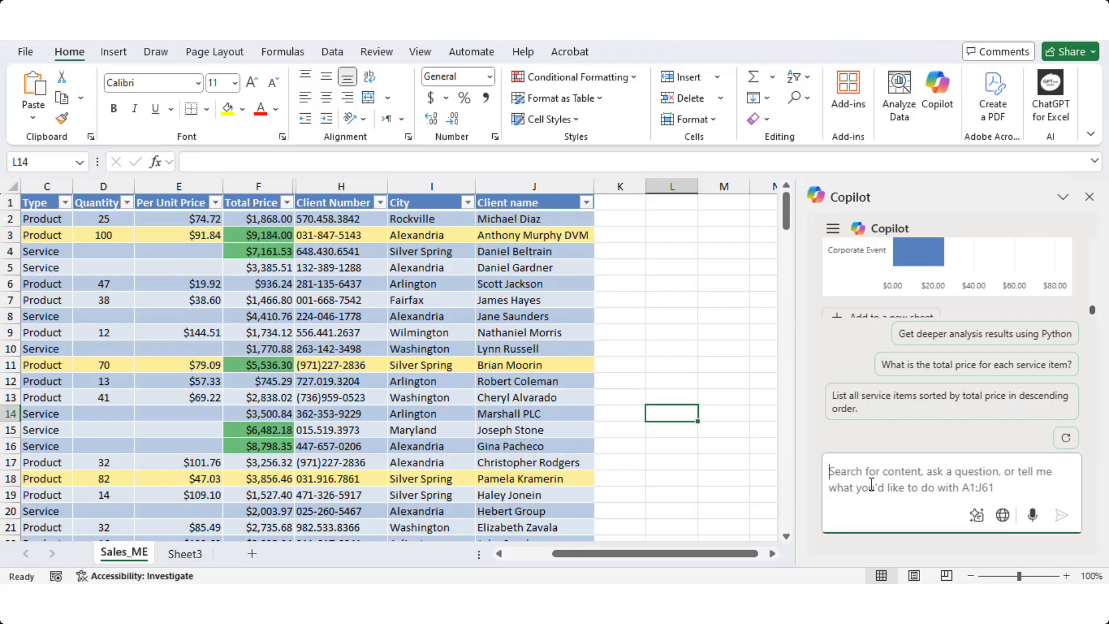
type("Change it into a pie cha")
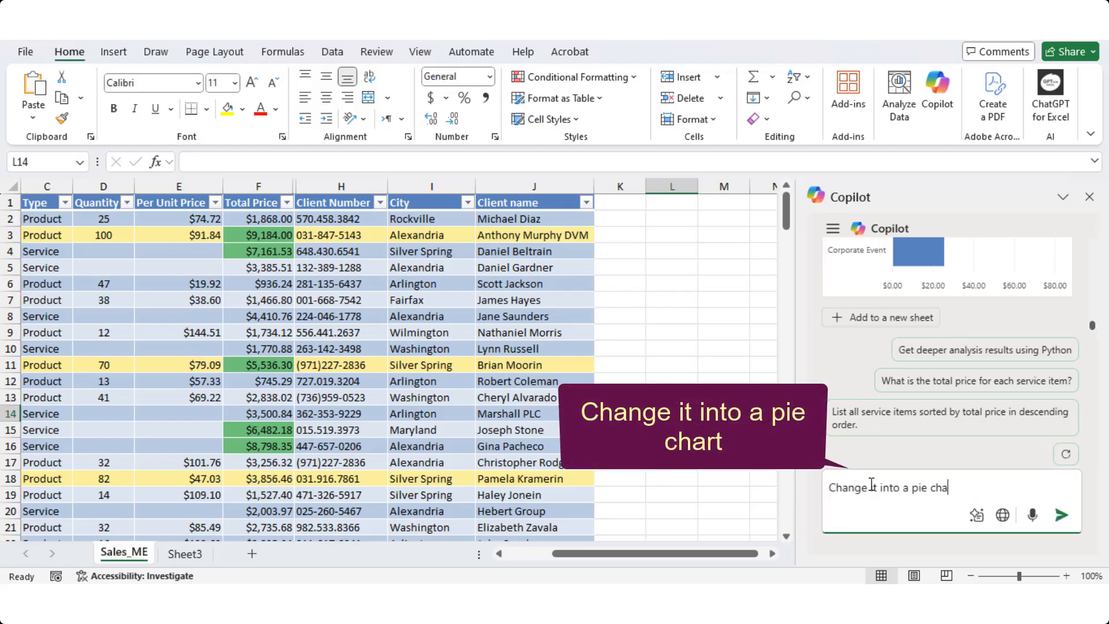
left_click(1061, 514)
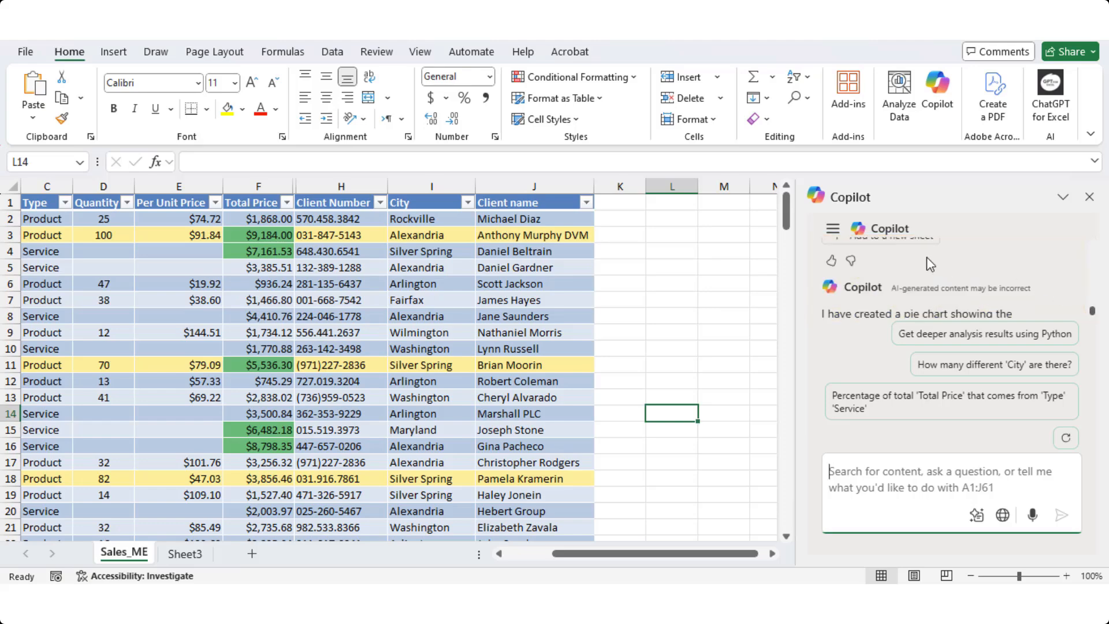
Step: Place the Intimate versus Corporate Event pie chart and summary on new Sheet4
left_click(998, 310)
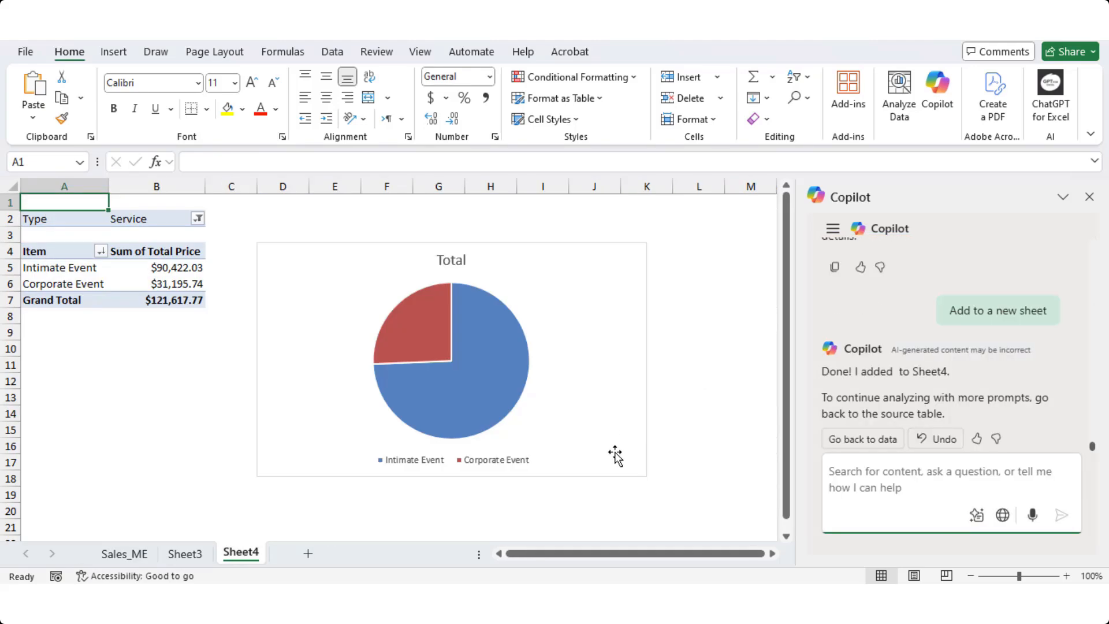
mouse_move(615, 455)
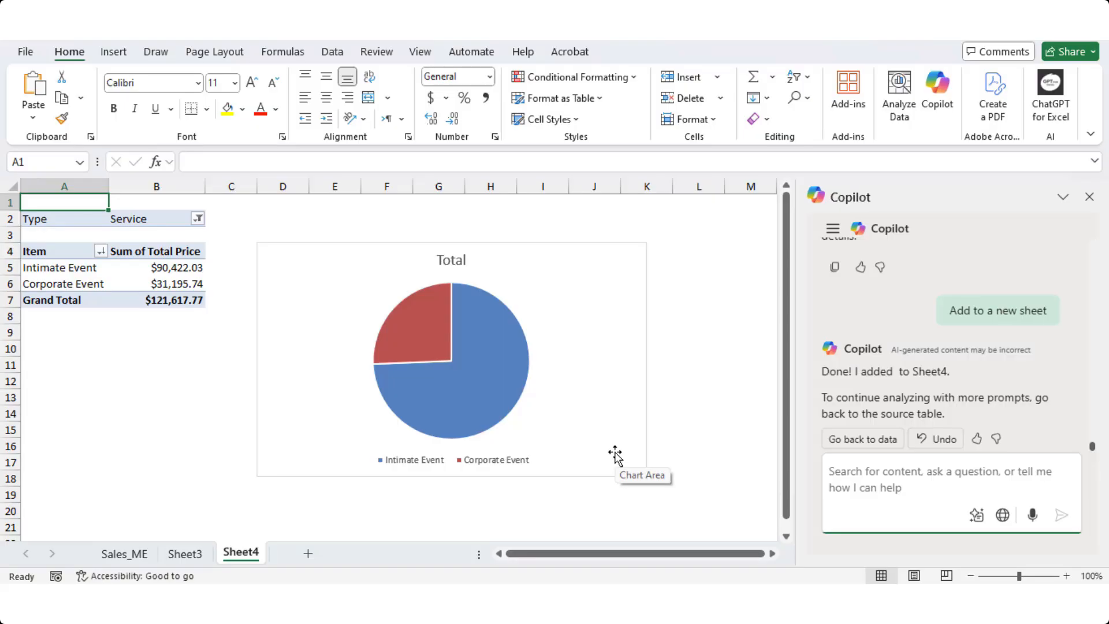
left_click(948, 479)
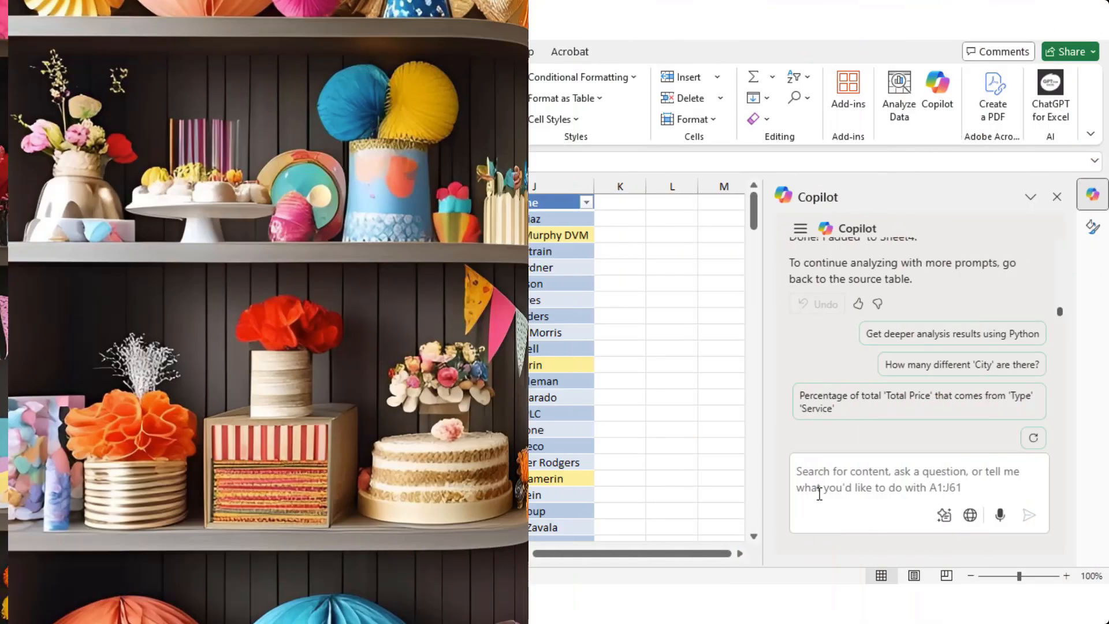
Step: Ask Copilot for a pie chart of each Item's % of Total Price where Type = product
type("Show the % each 'Item' by 'Total Price' in a pie chart when 'Type'= product")
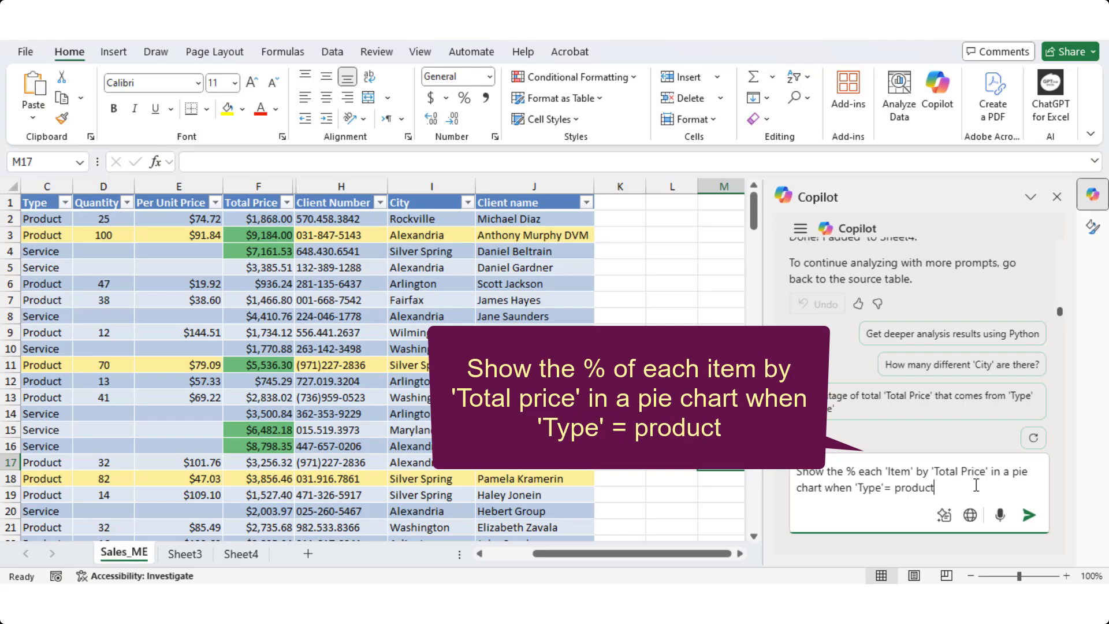
mouse_move(1000, 514)
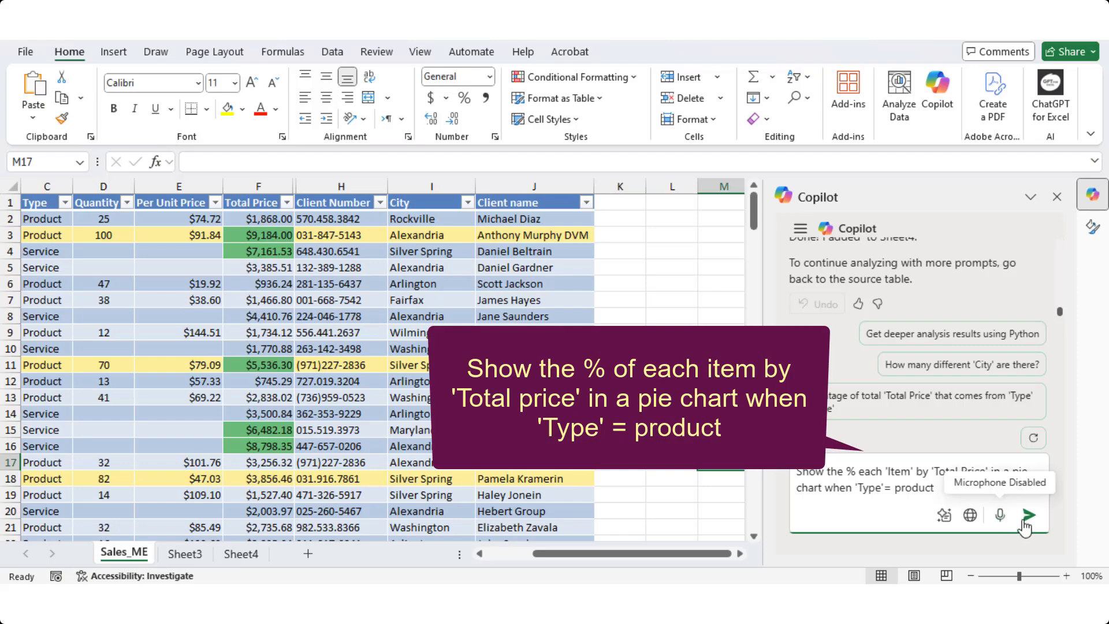
left_click(1027, 514)
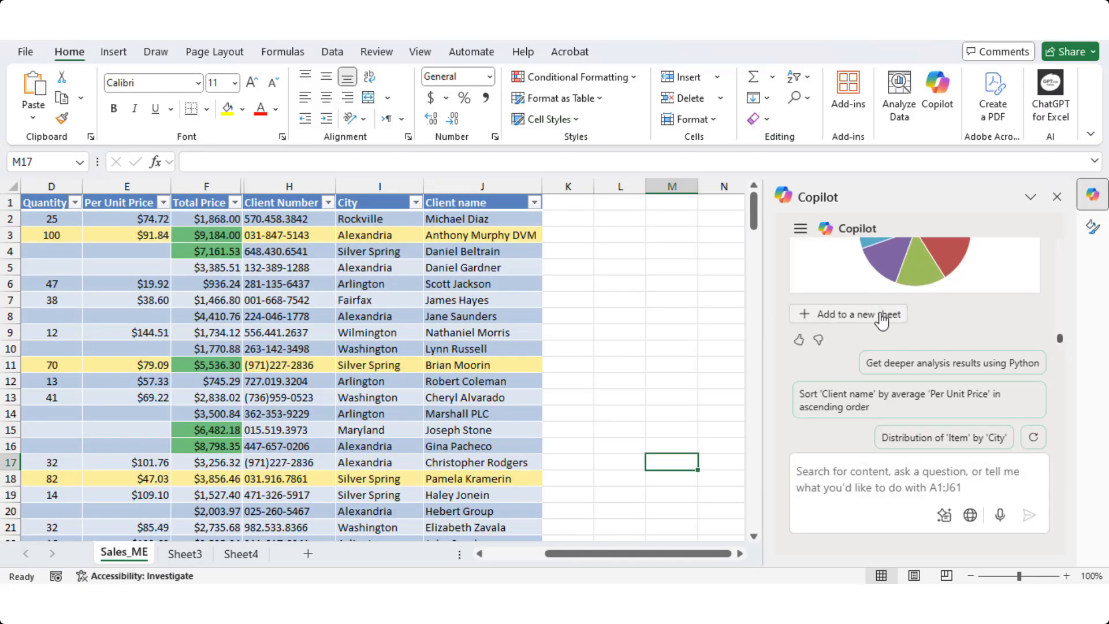
Step: Add Copilot's product-item pie chart and pivot summary to new Sheet5
left_click(847, 313)
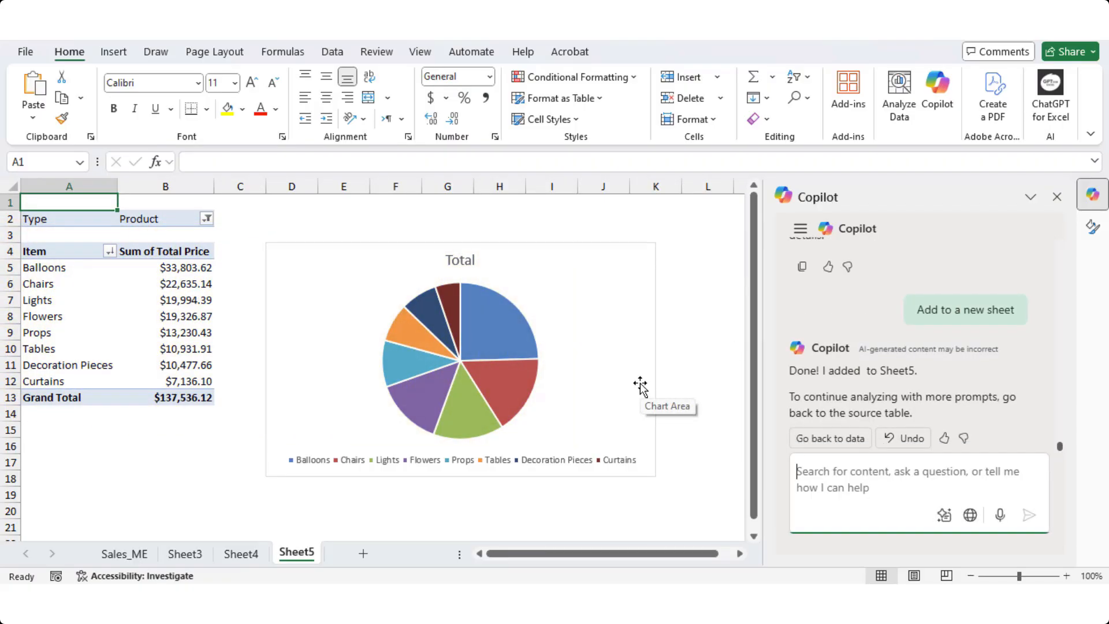
mouse_move(541, 356)
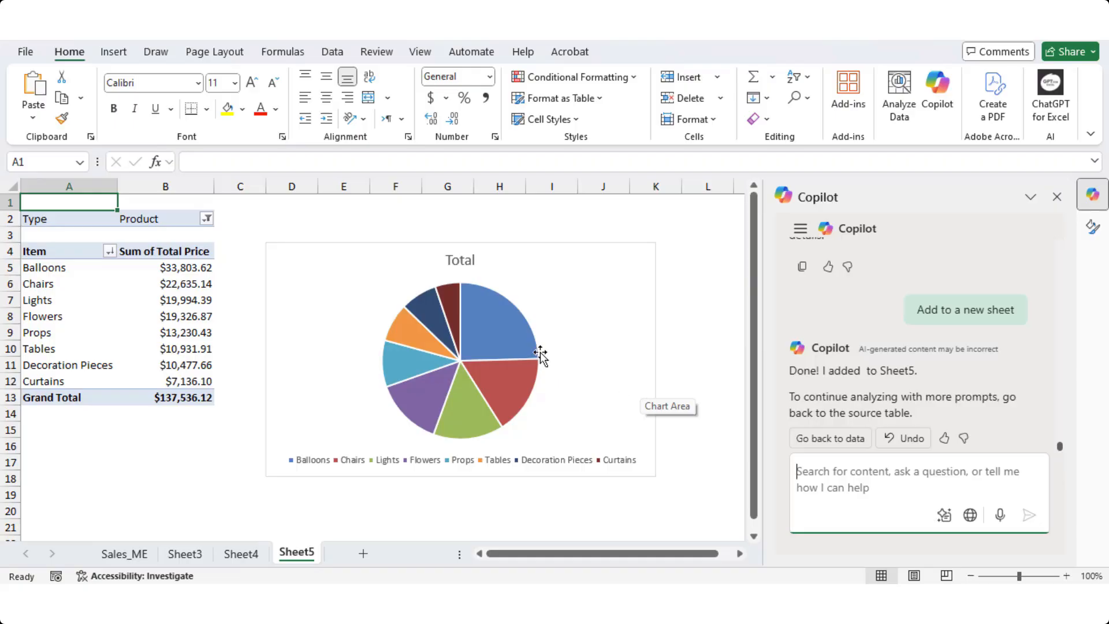
mouse_move(494, 340)
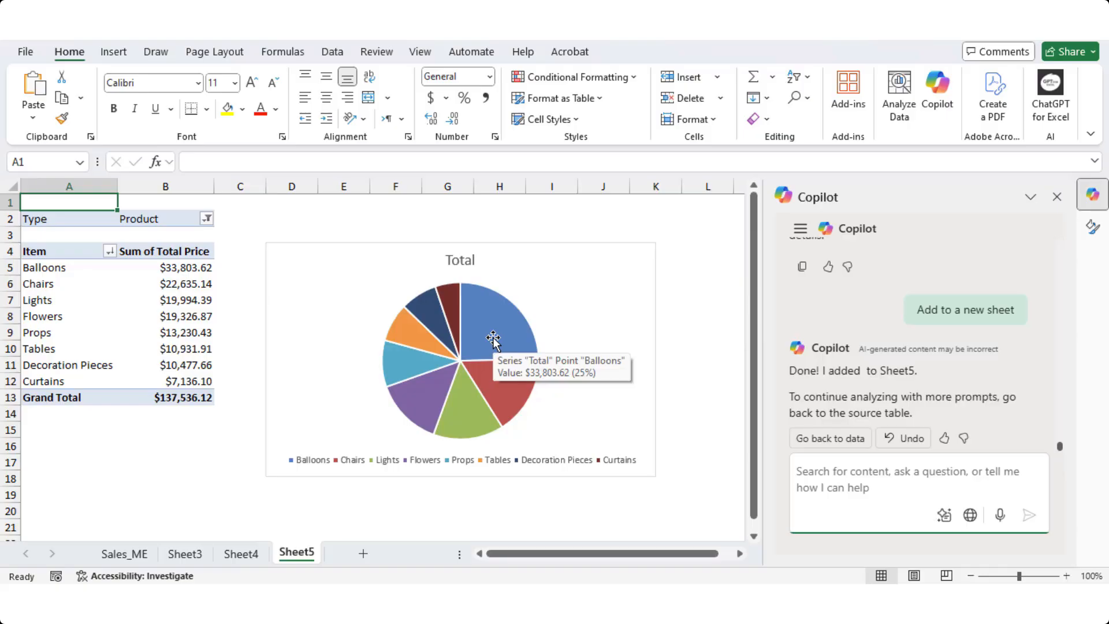
mouse_move(495, 385)
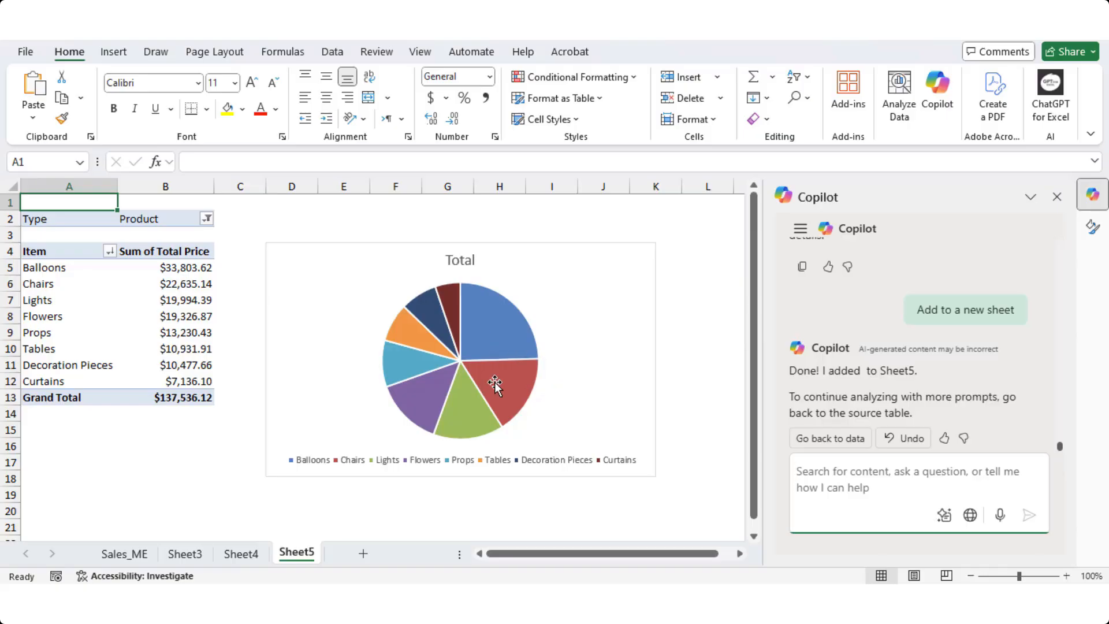
mouse_move(463, 429)
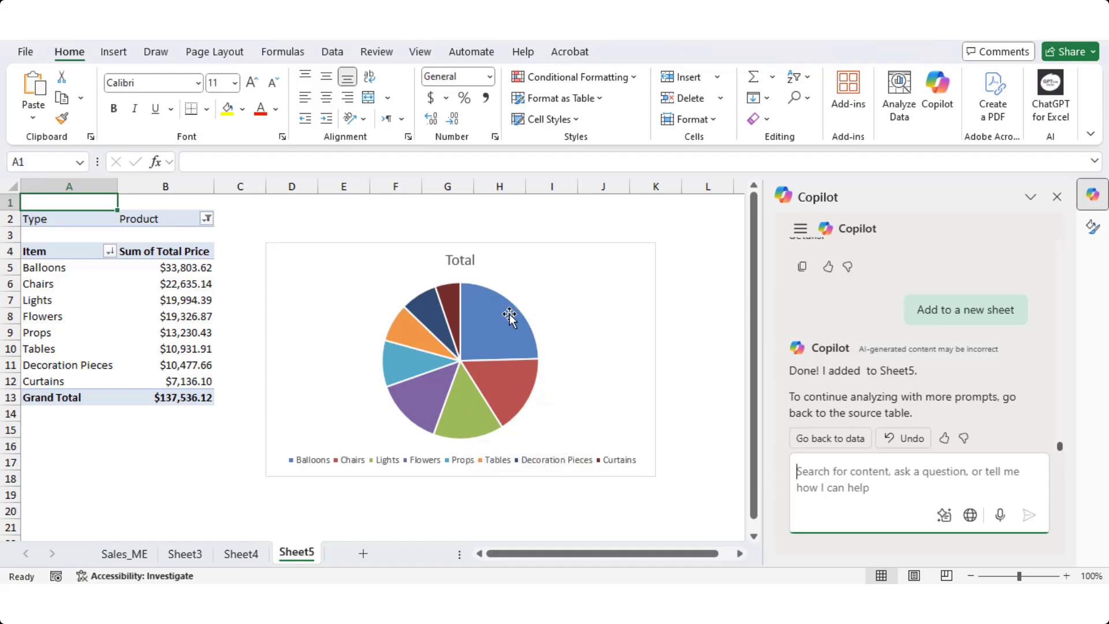
mouse_move(432, 417)
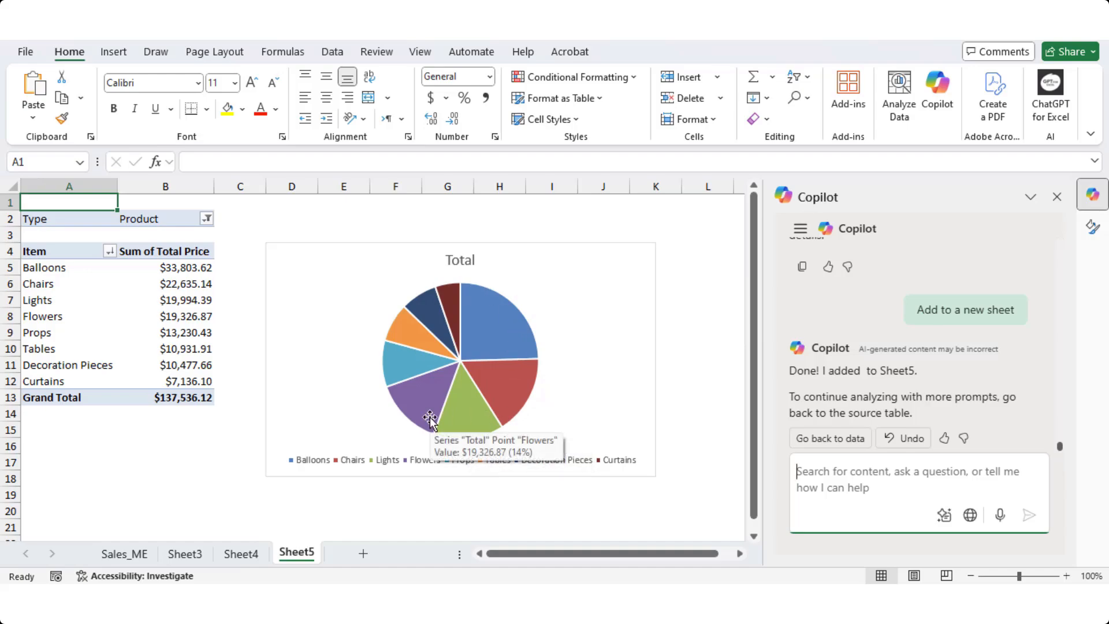
mouse_move(131, 569)
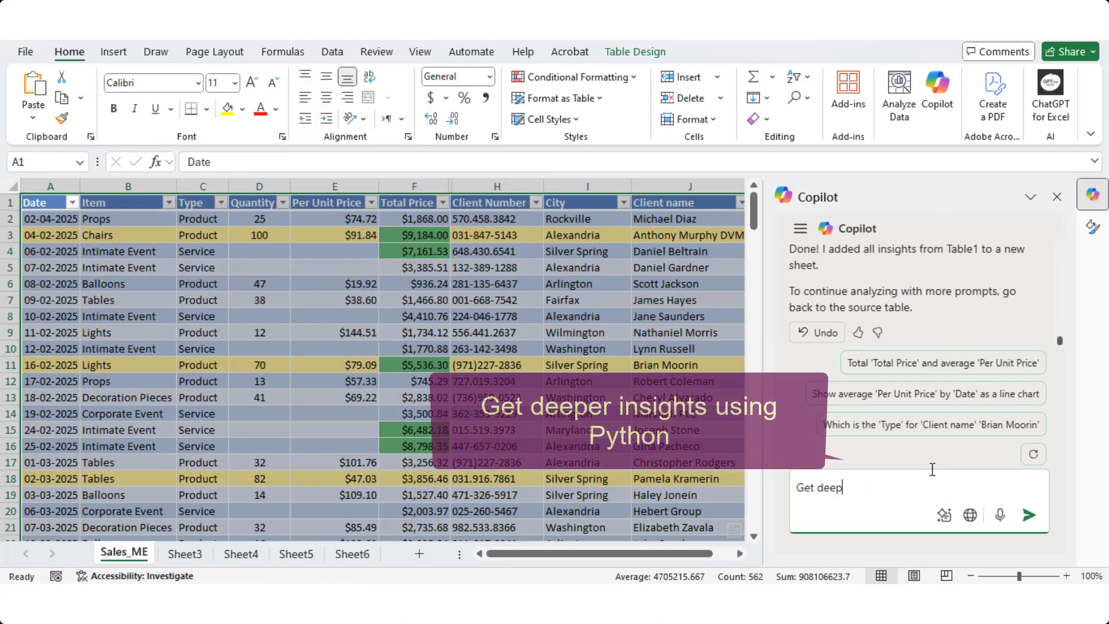
Step: Ask Copilot to 'Get deeper insights using Python' and start the advanced analysis
type("Get deeper insights using Python")
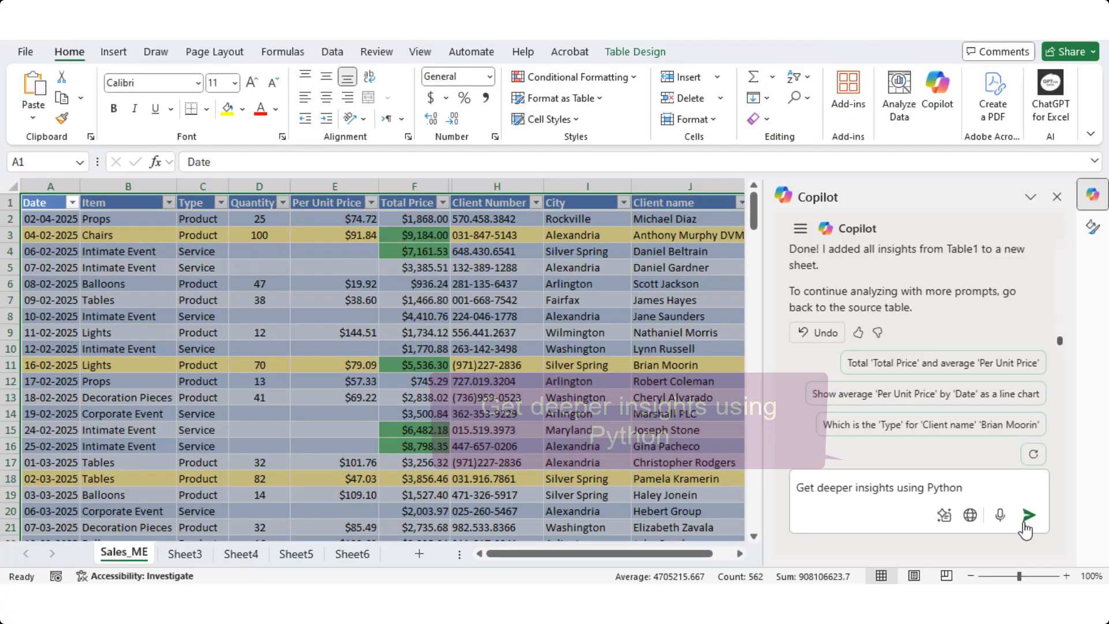
left_click(1027, 514)
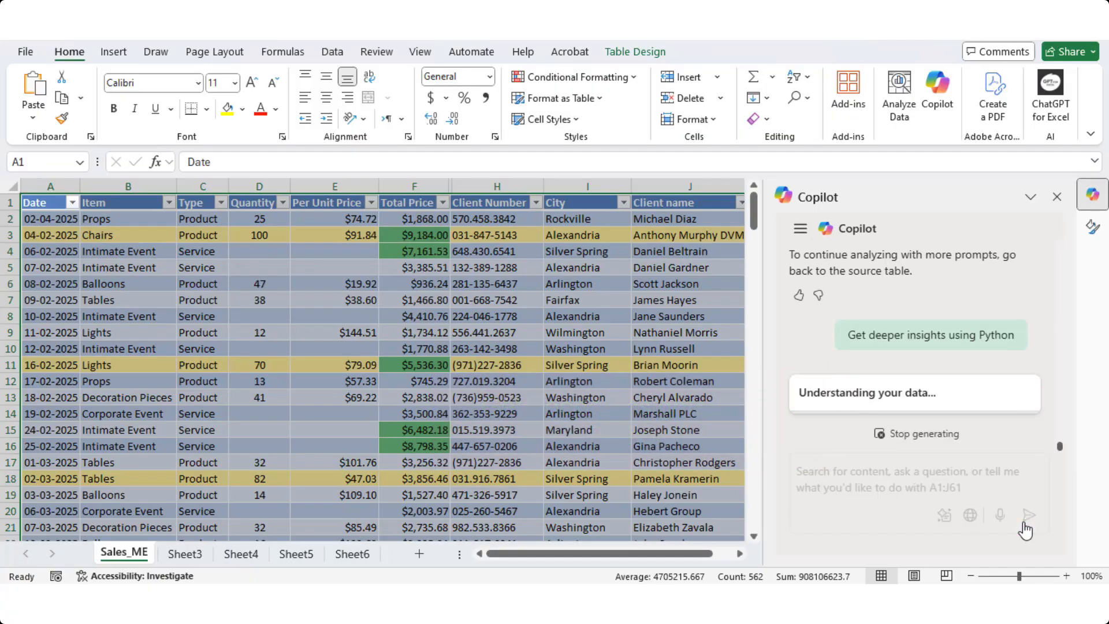
left_click(930, 335)
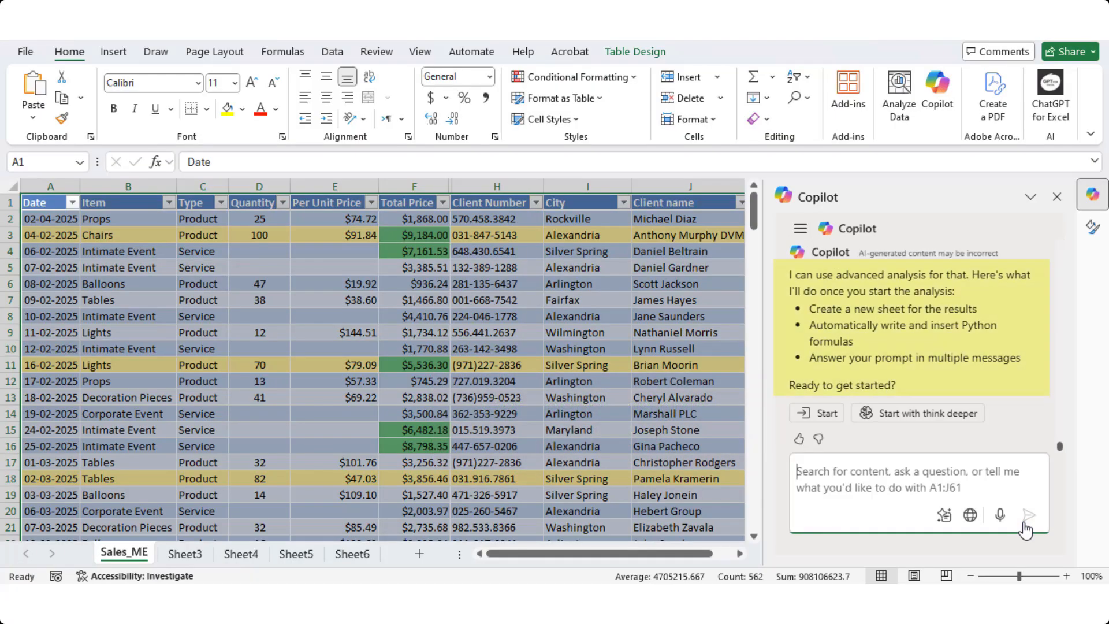
mouse_move(999, 514)
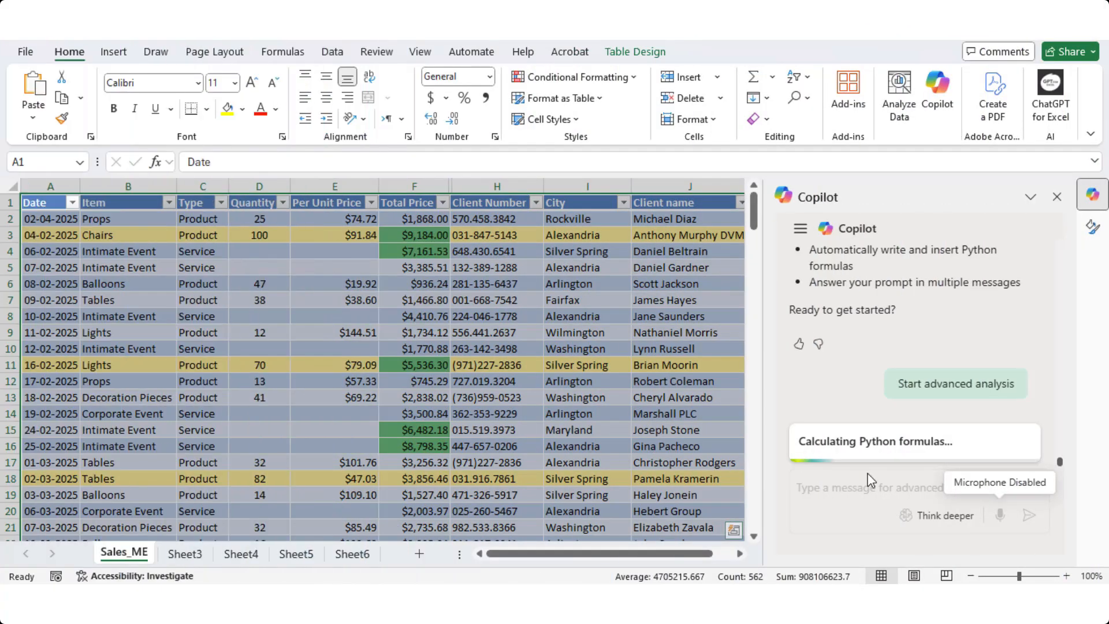
Step: Run the 'Analyze sales trends over time' suggestion and dismiss the Python plot tip
left_click(955, 384)
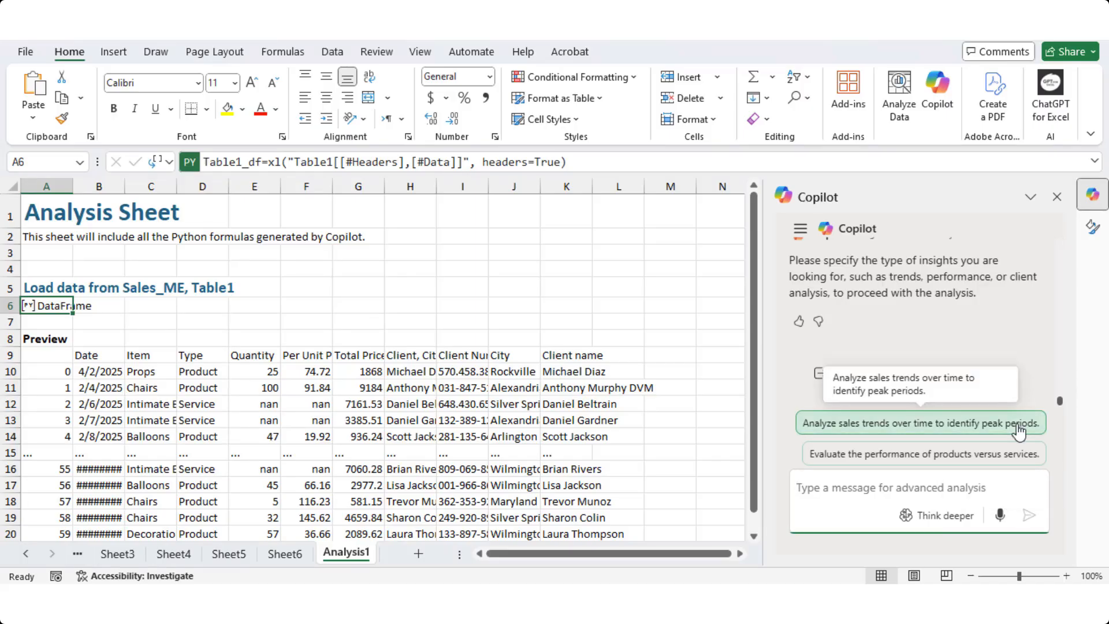
left_click(920, 423)
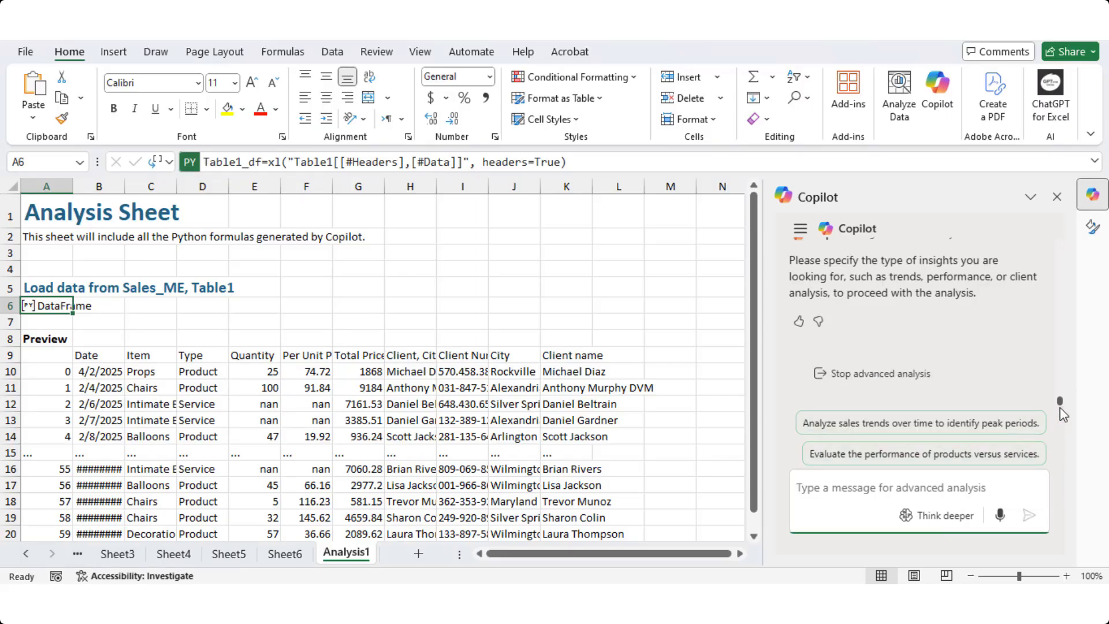
mouse_move(920, 423)
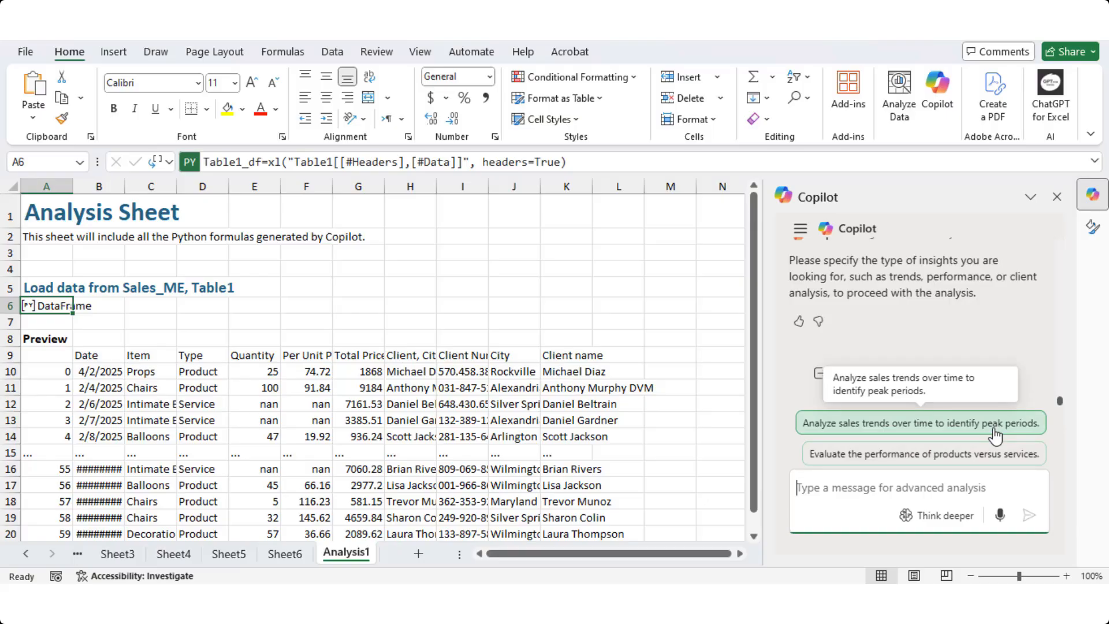
left_click(920, 423)
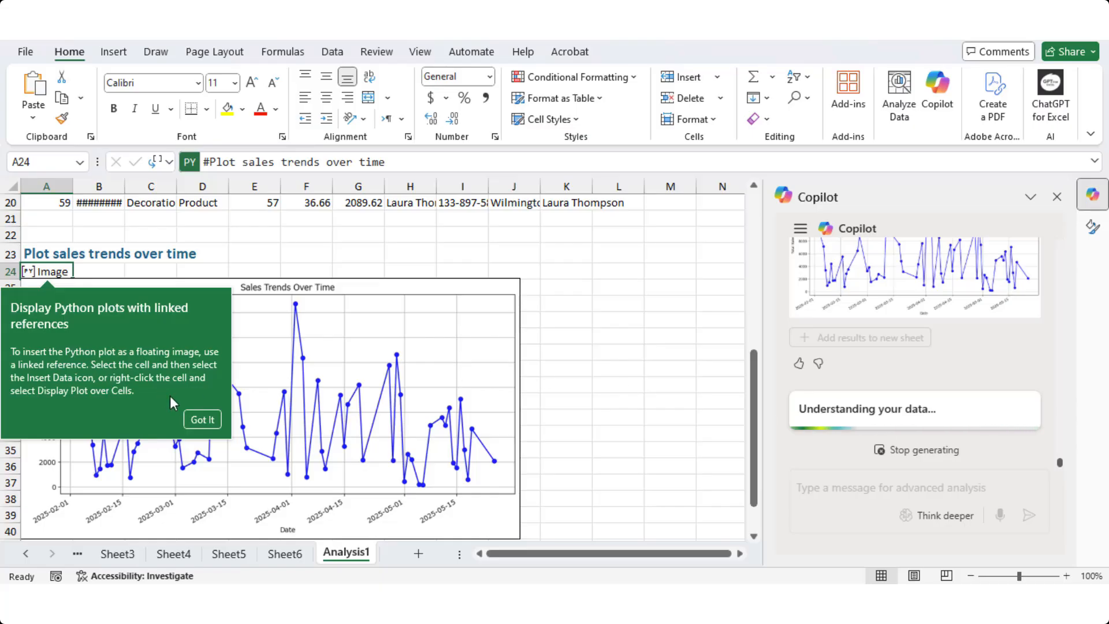
left_click(202, 419)
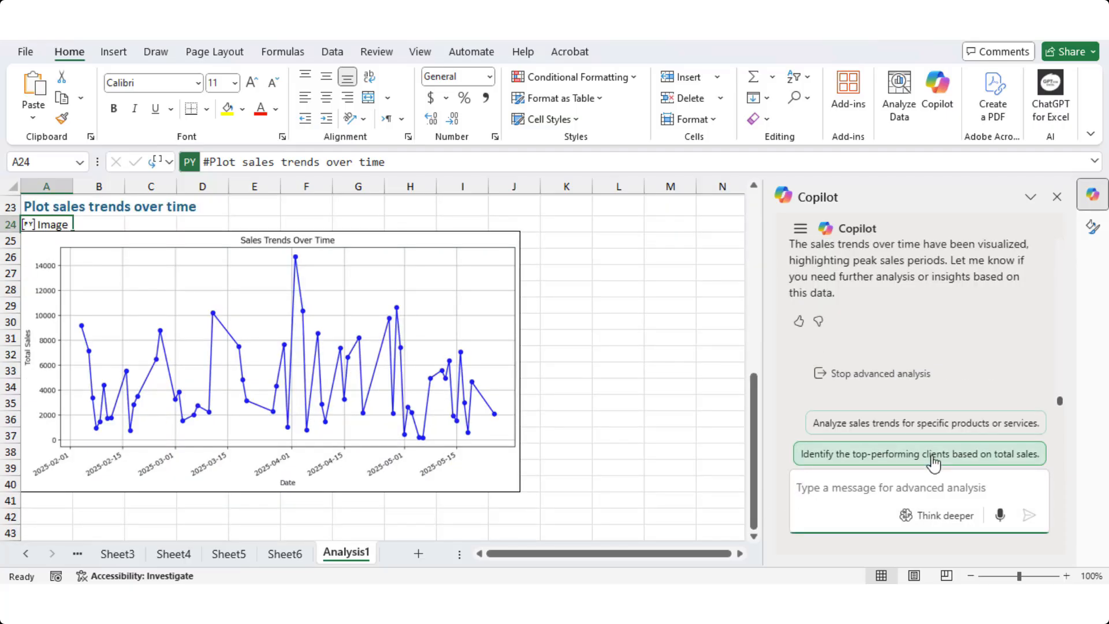
left_click(919, 453)
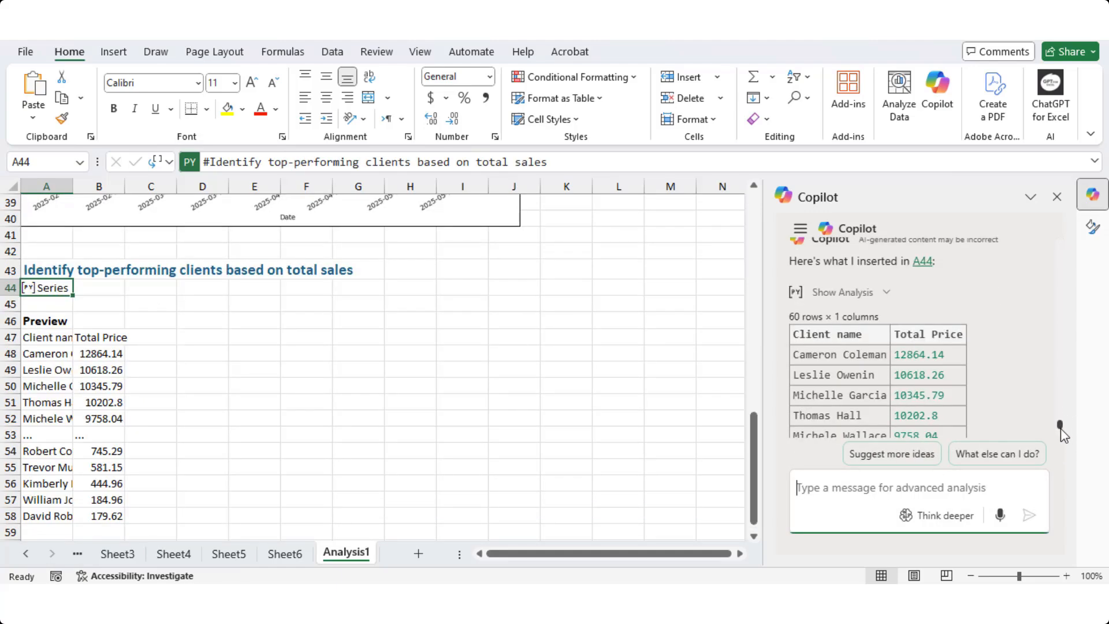
scroll("down", 3)
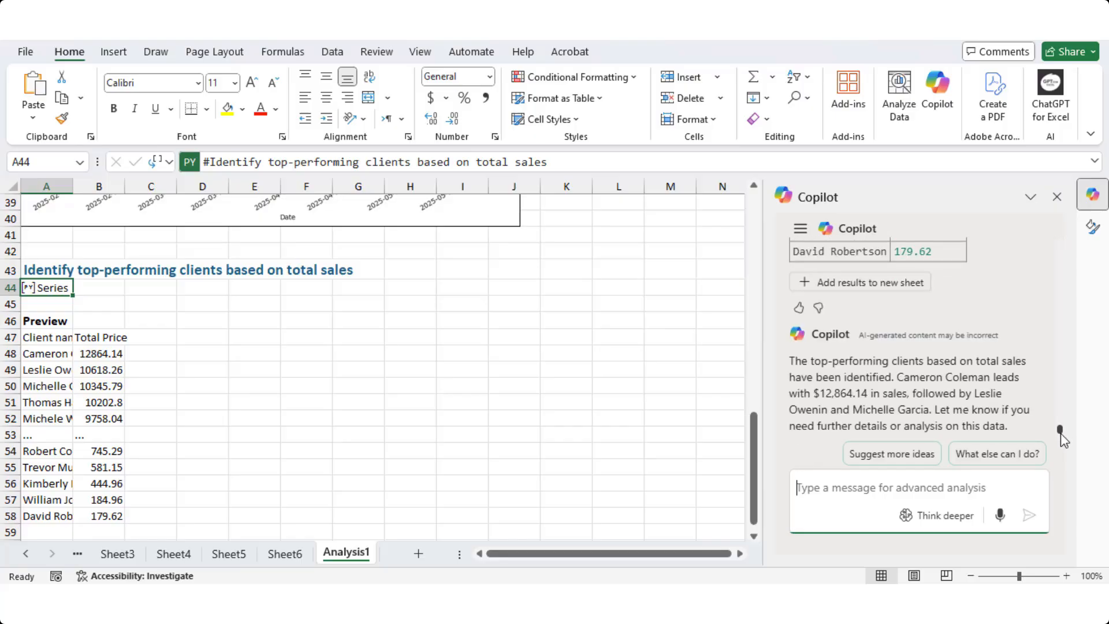
left_click_drag(792, 361, 1034, 426)
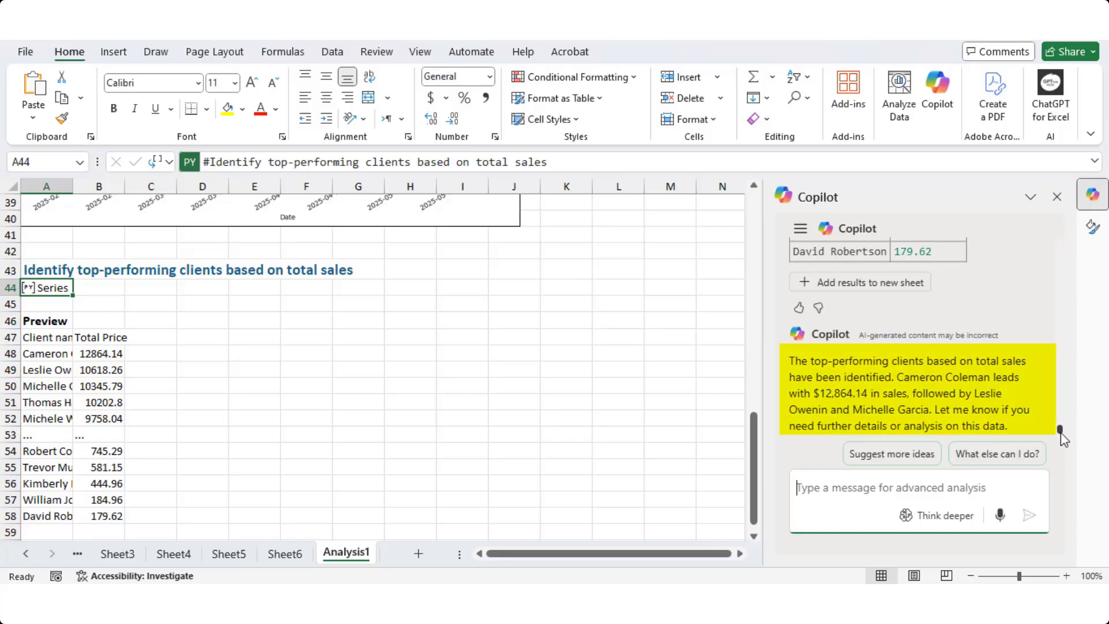
mouse_move(1046, 423)
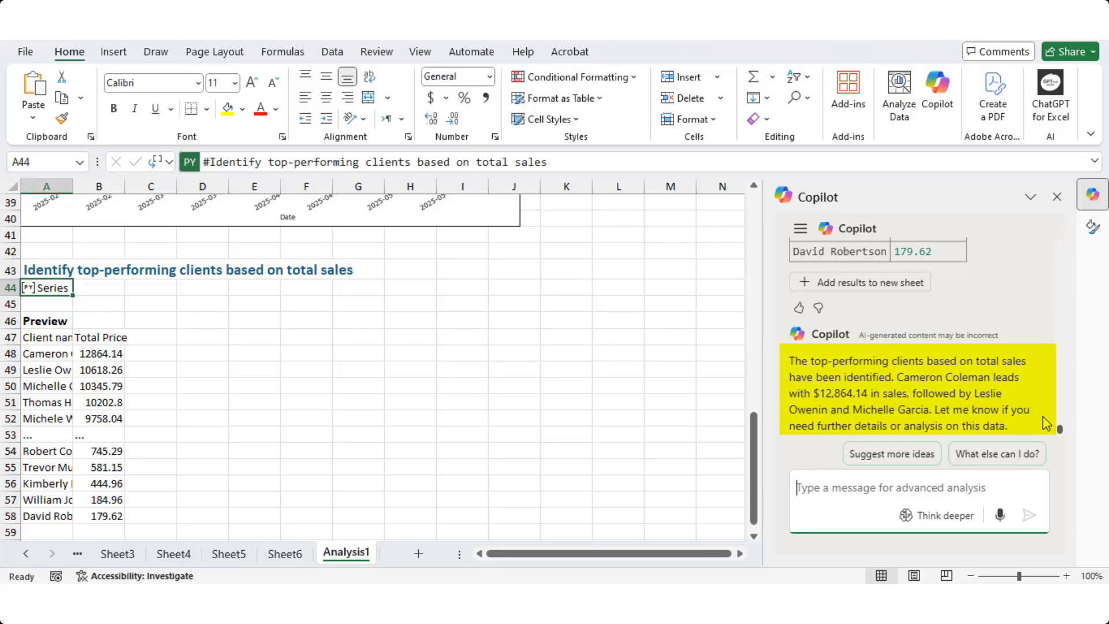
mouse_move(1063, 434)
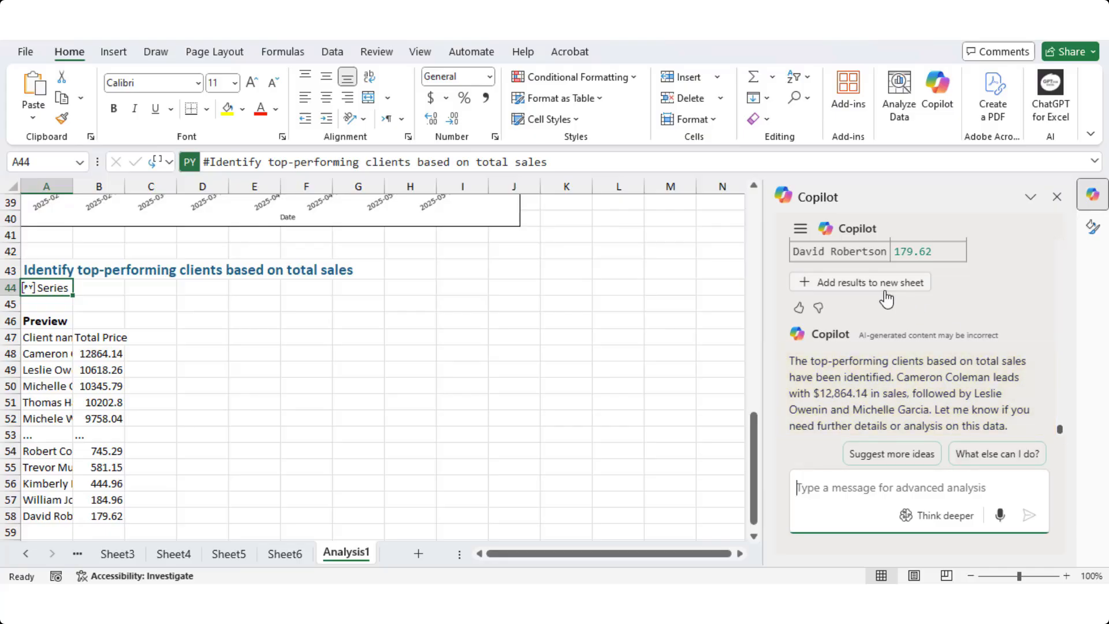
Step: Add the client totals to new sheet Detail1, review them, then return to Analysis1
left_click(867, 282)
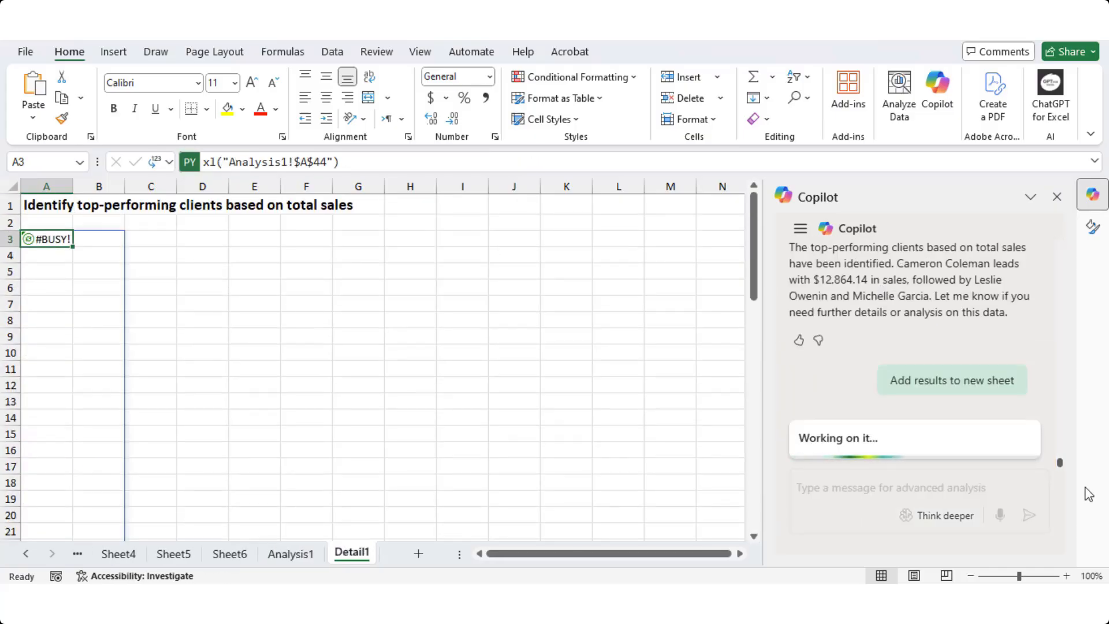
left_click(951, 380)
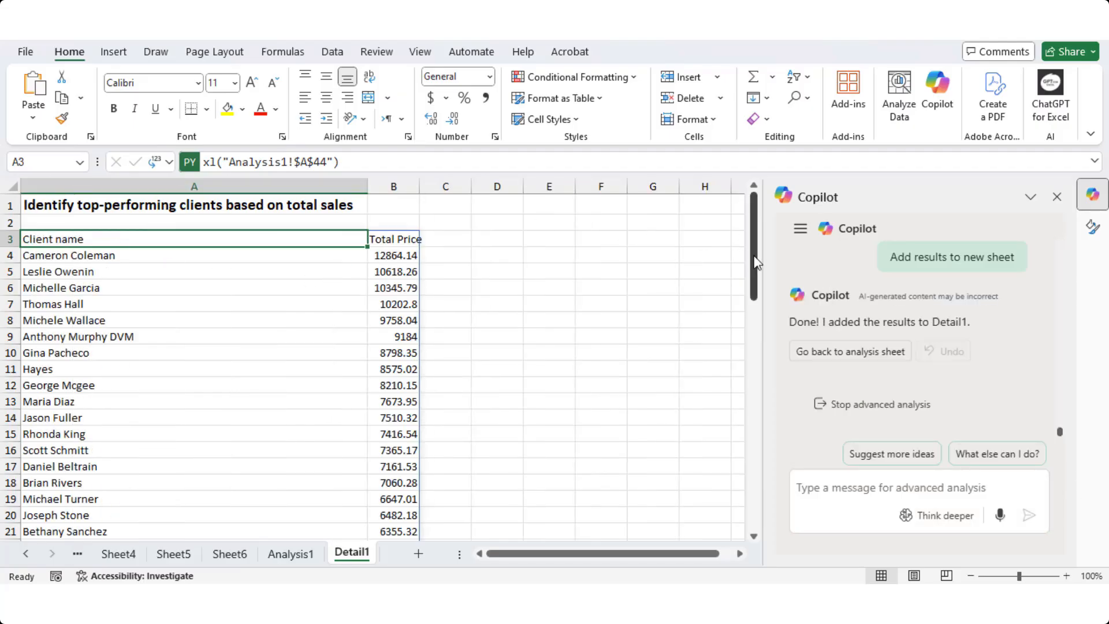
left_click_drag(754, 260, 753, 276)
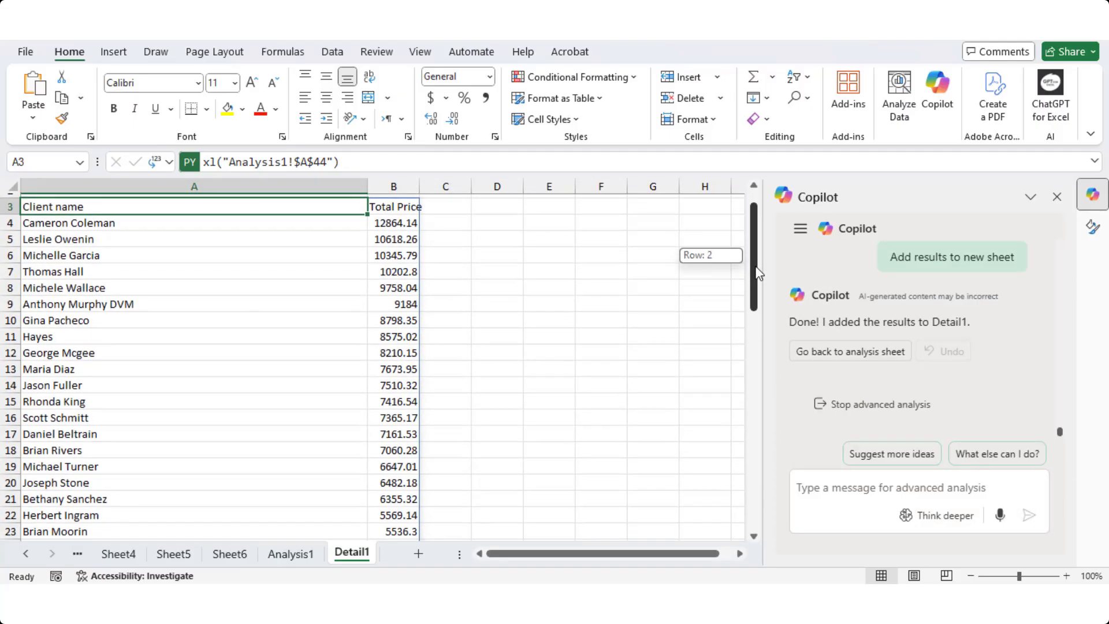
scroll("down", 3)
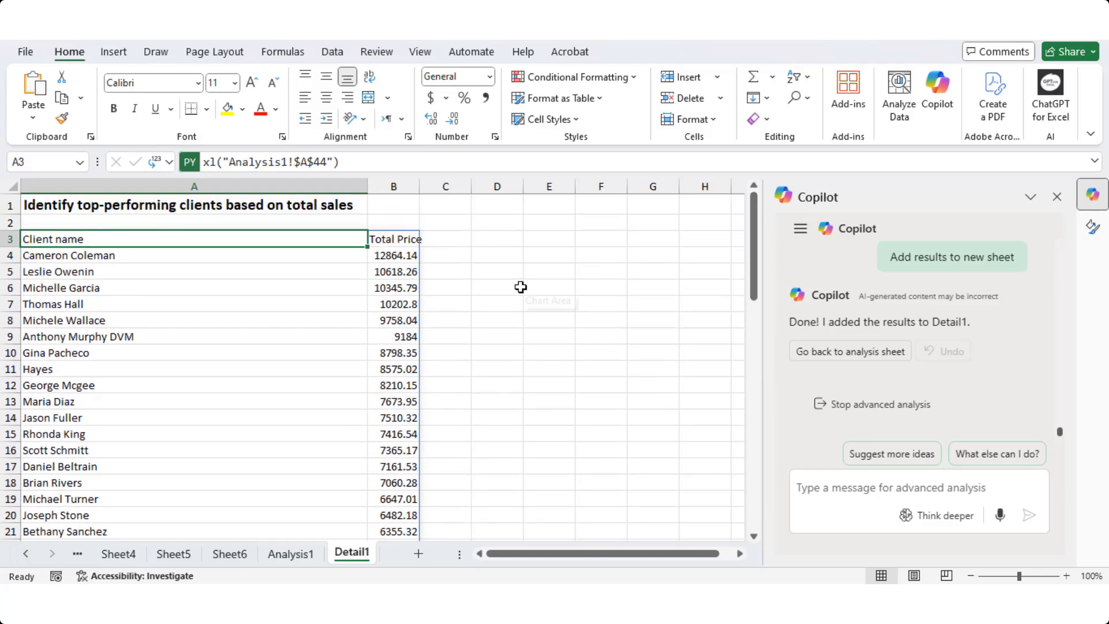
mouse_move(520, 288)
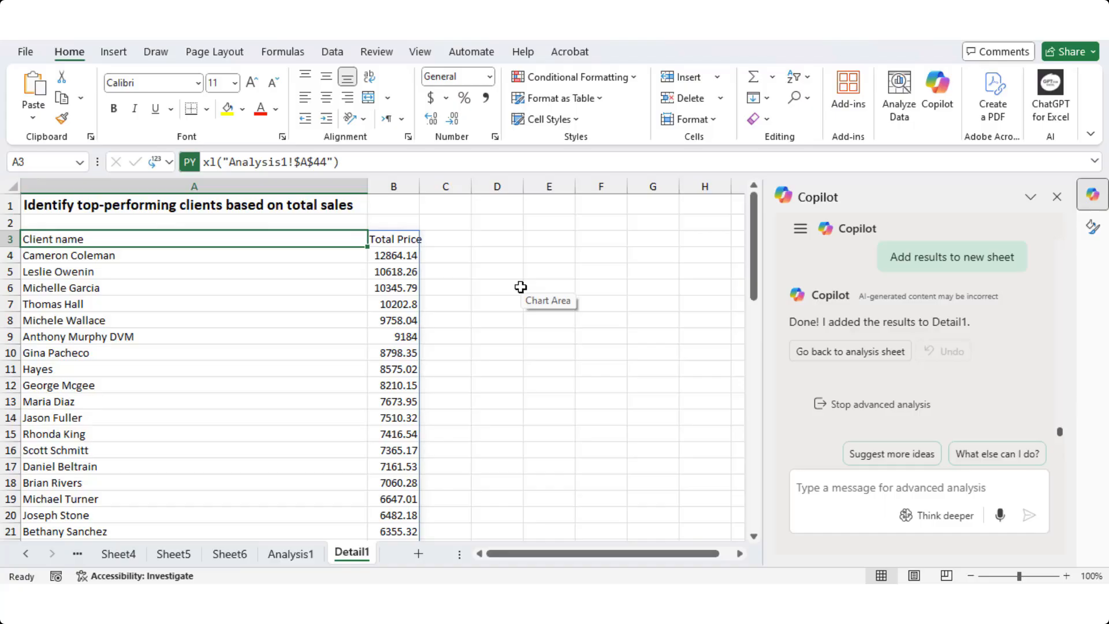
left_click(290, 553)
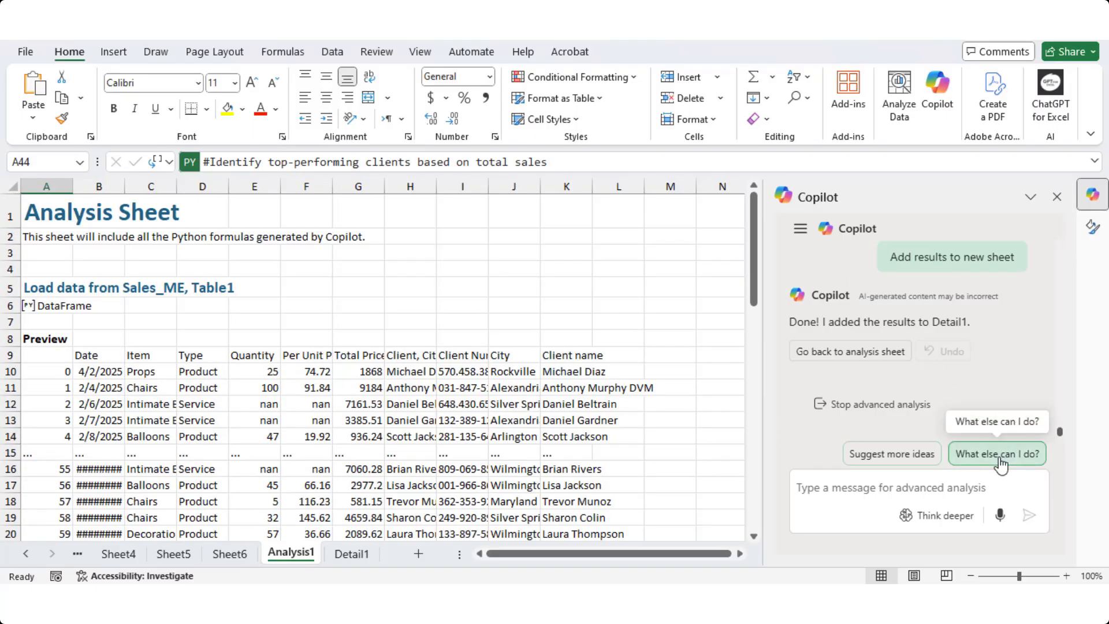
Step: Ask Copilot 'What else can I do?' for further analysis ideas
left_click(997, 454)
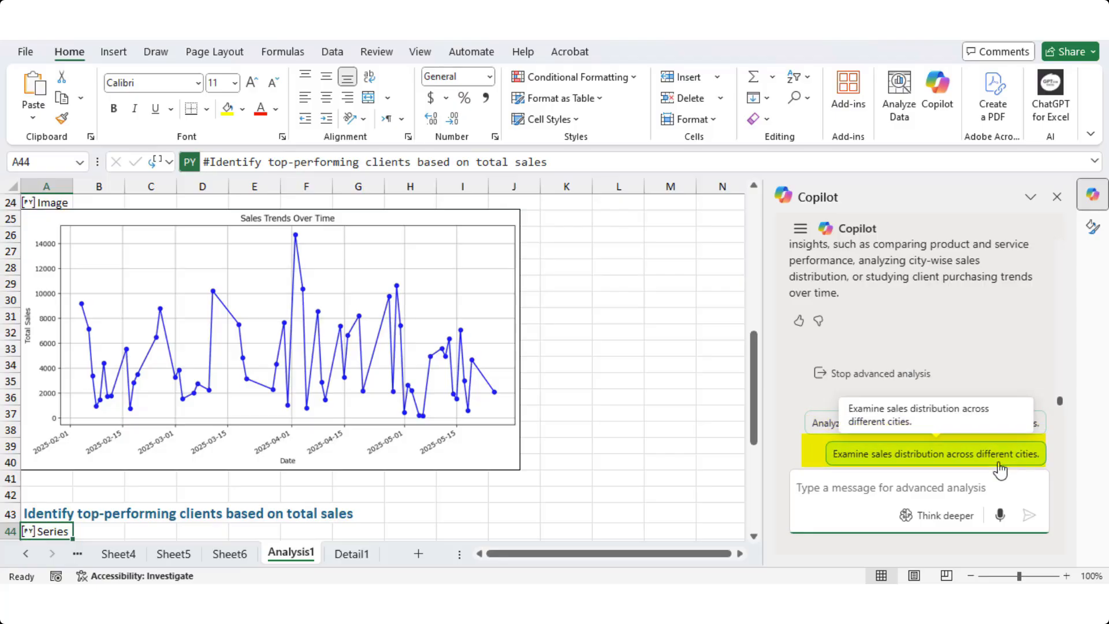
mouse_move(1005, 467)
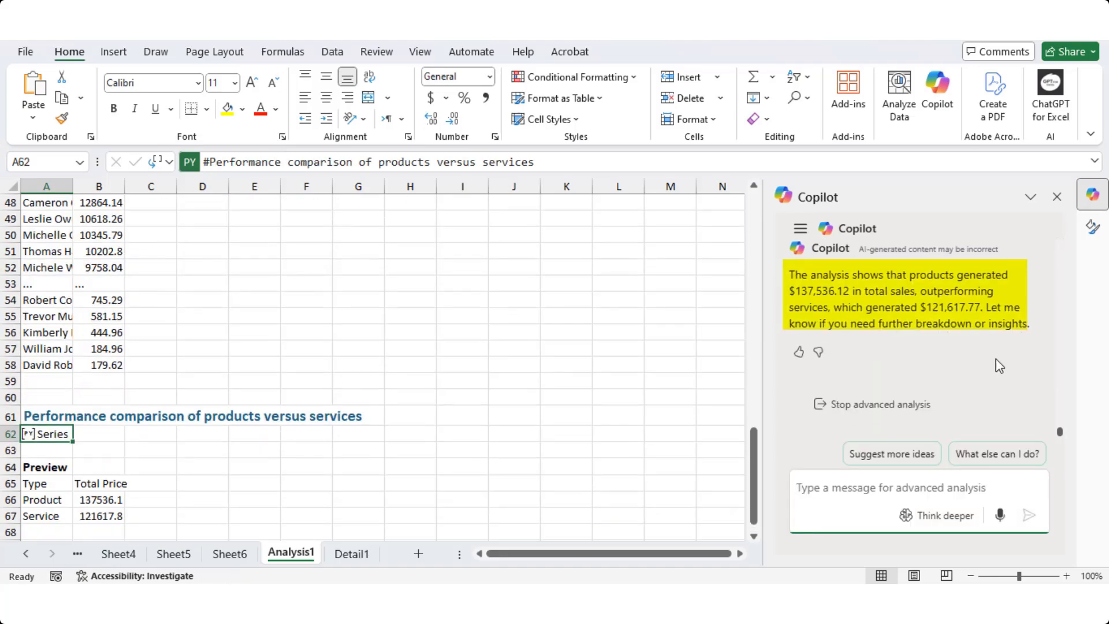
mouse_move(1006, 296)
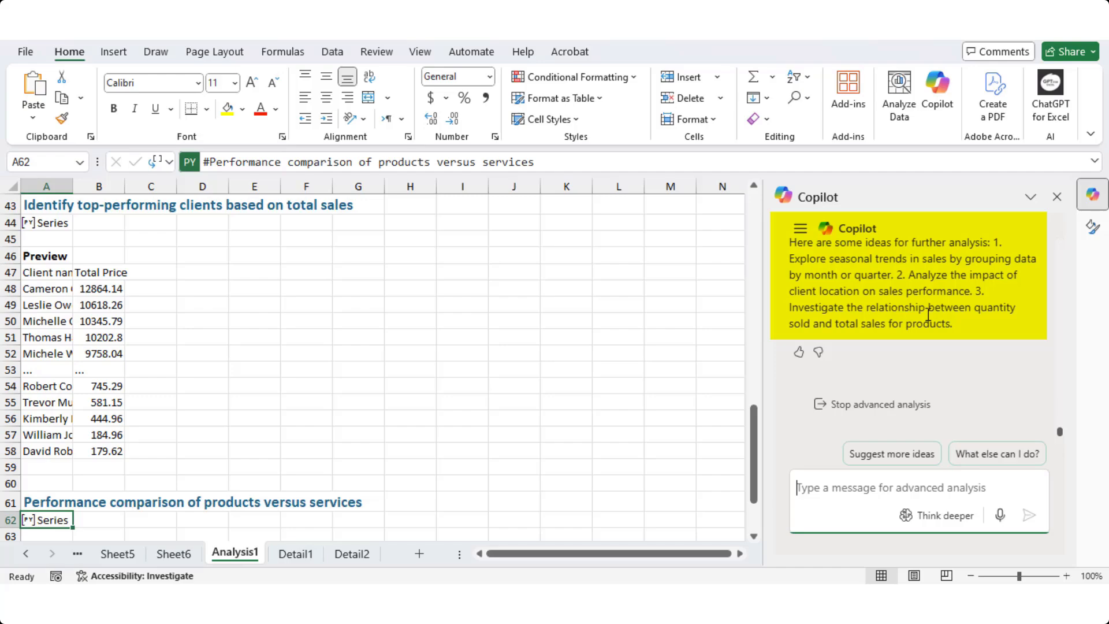
Step: Run the client location analysis, copy city sales totals to Detail3, and stop advanced analysis
double_click(949, 291)
type("Analyze the impact of client location on sales performance")
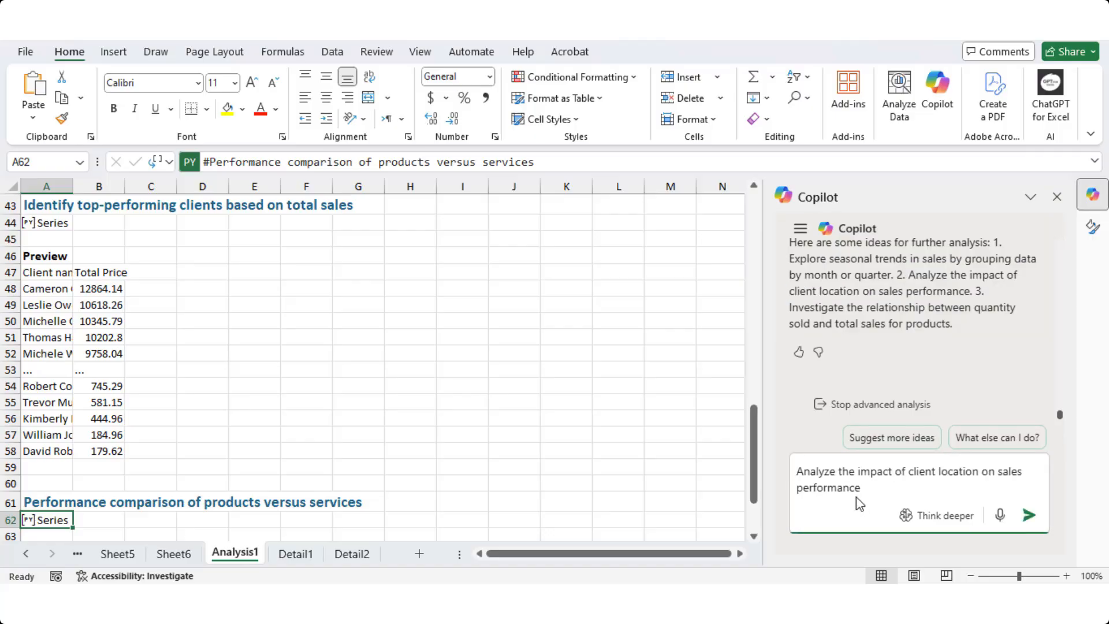
left_click(1028, 515)
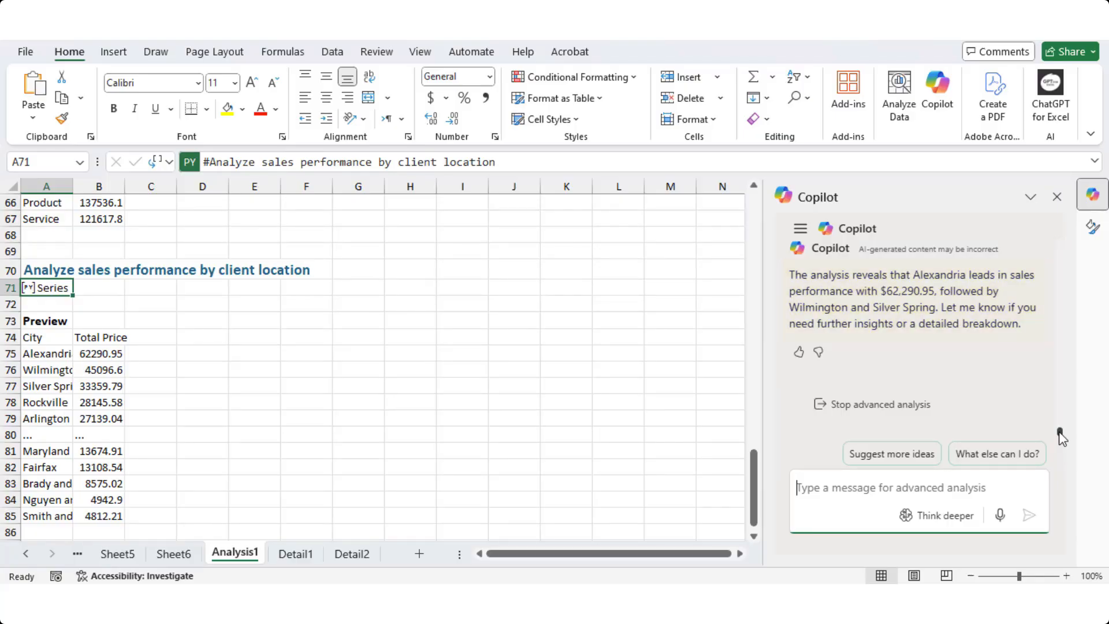
left_click(952, 380)
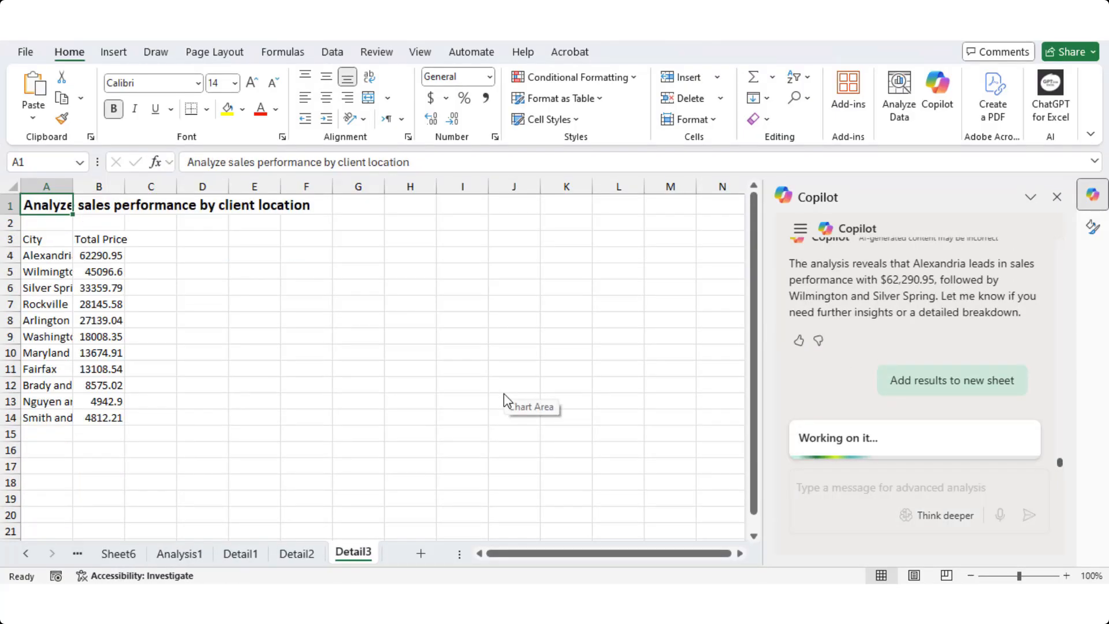
left_click(952, 380)
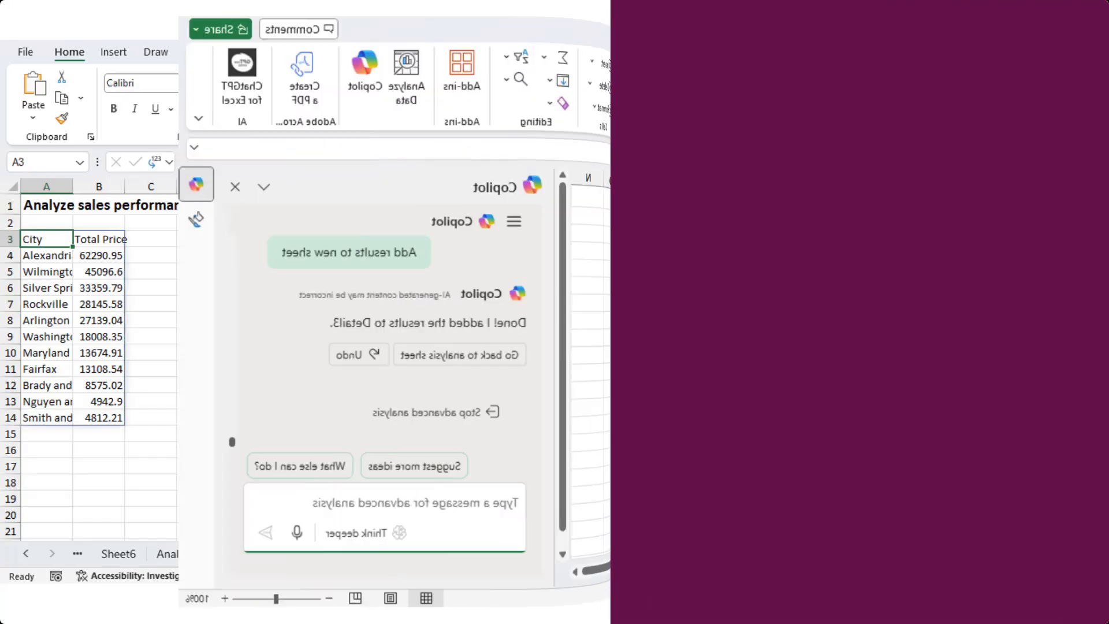
left_click(437, 412)
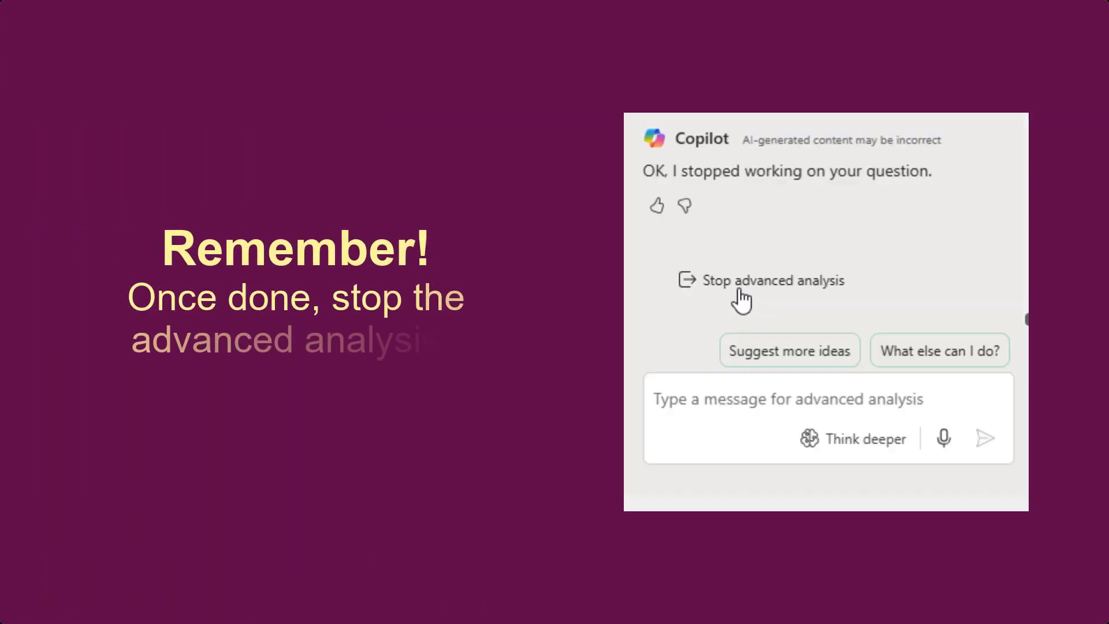